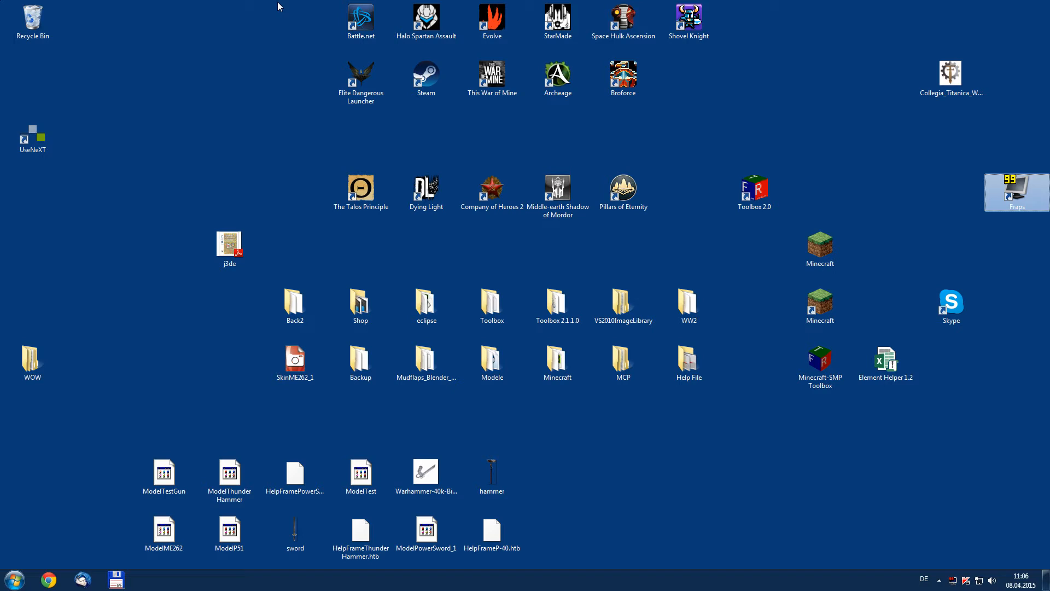
{"action": "mouse_move", "coordinate": [37, 564]}
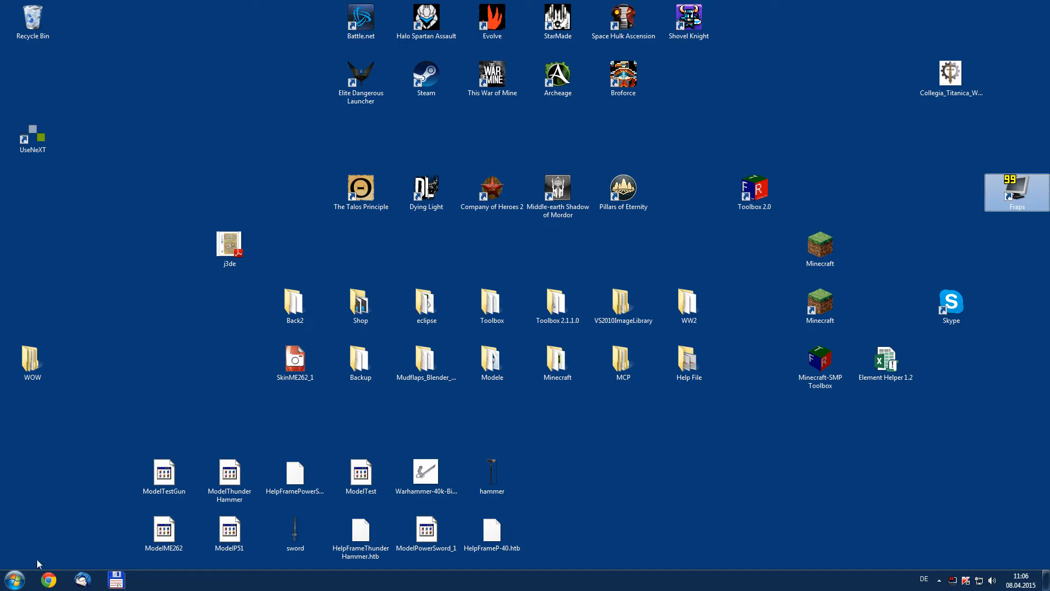
Step: Search Google for "java jdk 7" and open Oracle's Java SE Development Kit 7 Downloads result
{"action": "left_click", "coordinate": [48, 580]}
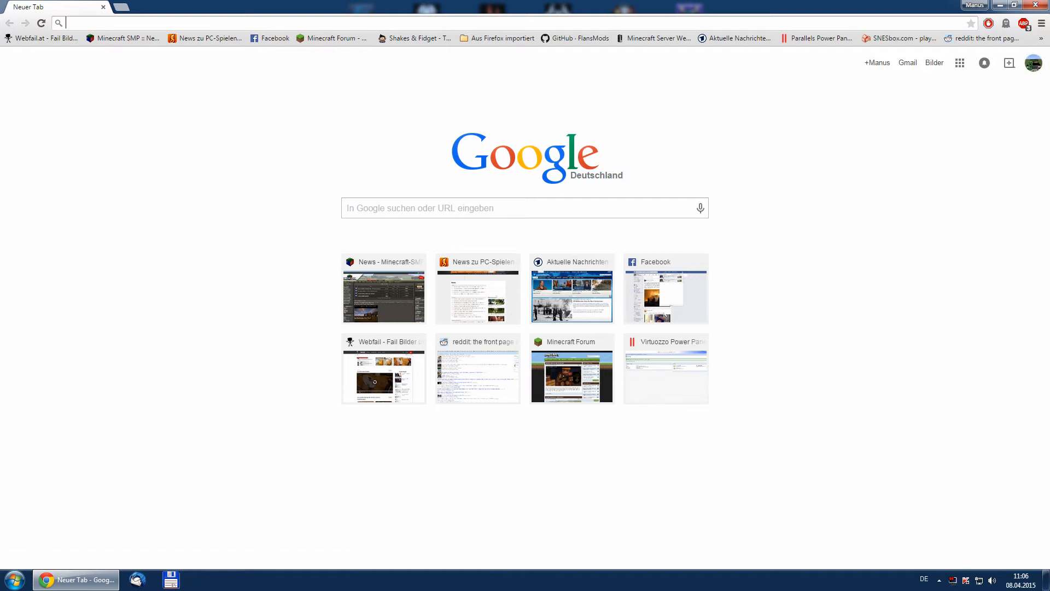
{"action": "type", "text": "java jdk 7"}
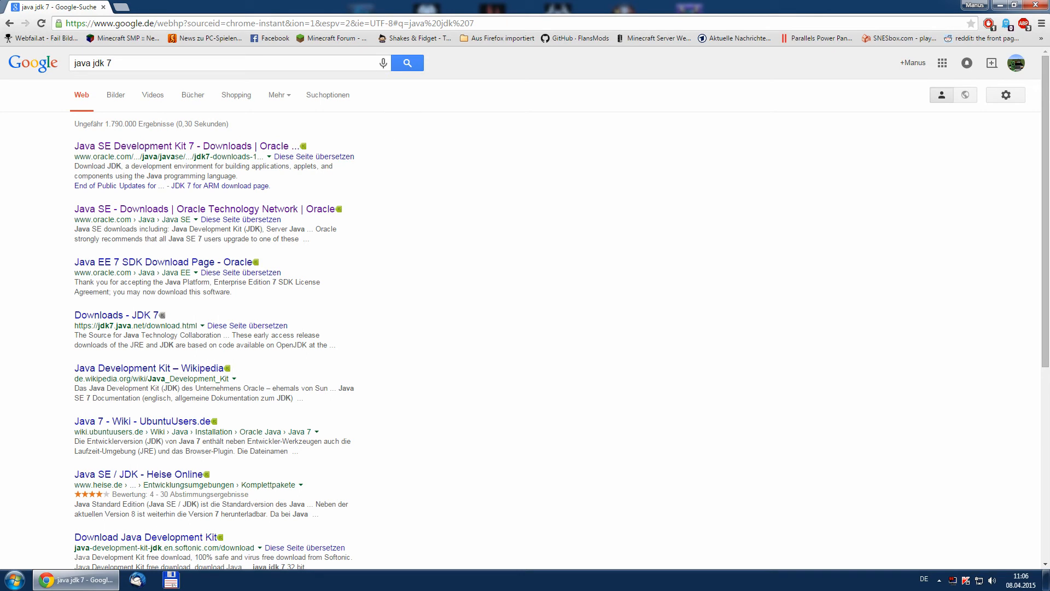
{"action": "left_click", "coordinate": [190, 145]}
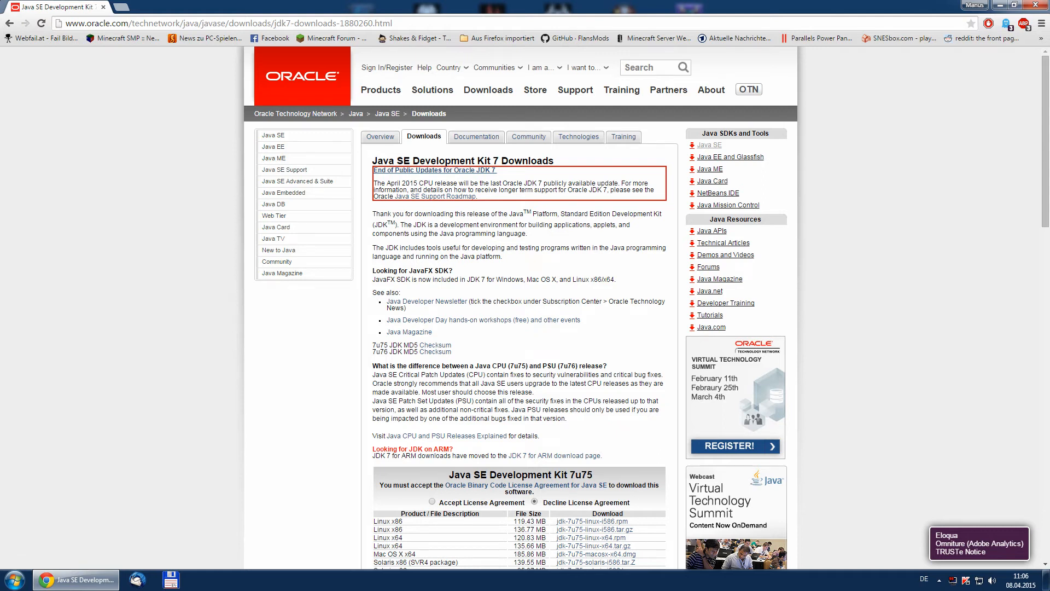
Step: Accept the JDK 7u75 license and download jdk-7u75-windows-x64.exe
{"action": "scroll", "scroll_direction": "down", "scroll_amount": 3}
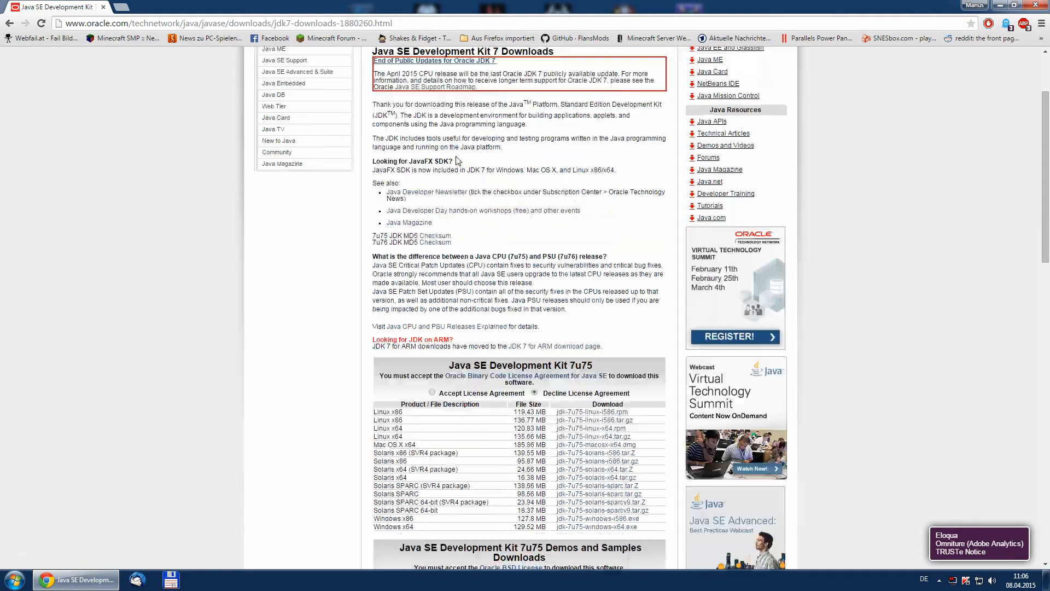
{"action": "scroll", "scroll_direction": "down", "scroll_amount": 3}
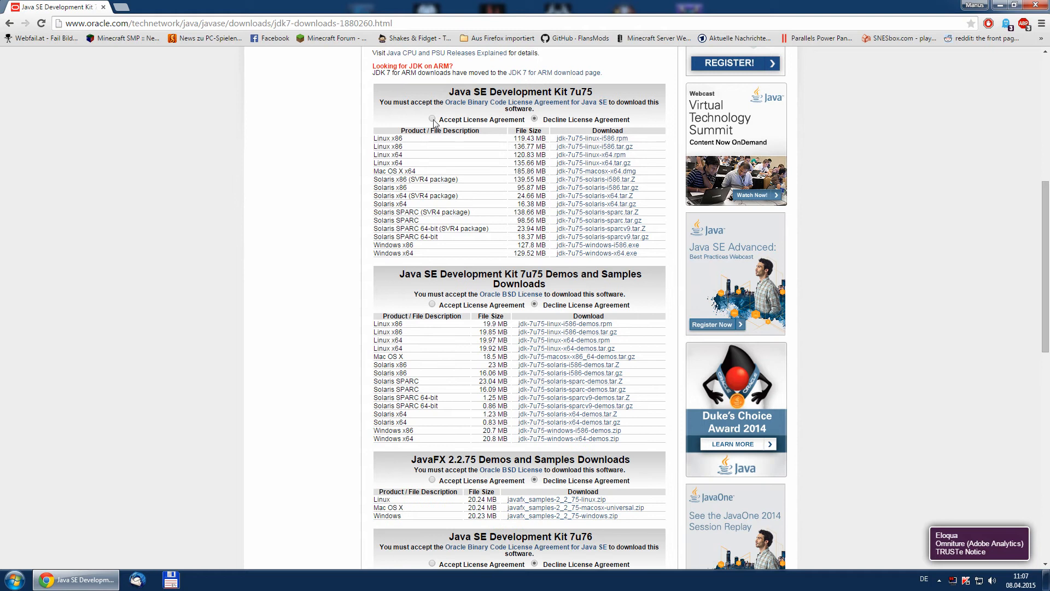
{"action": "left_click", "coordinate": [432, 120]}
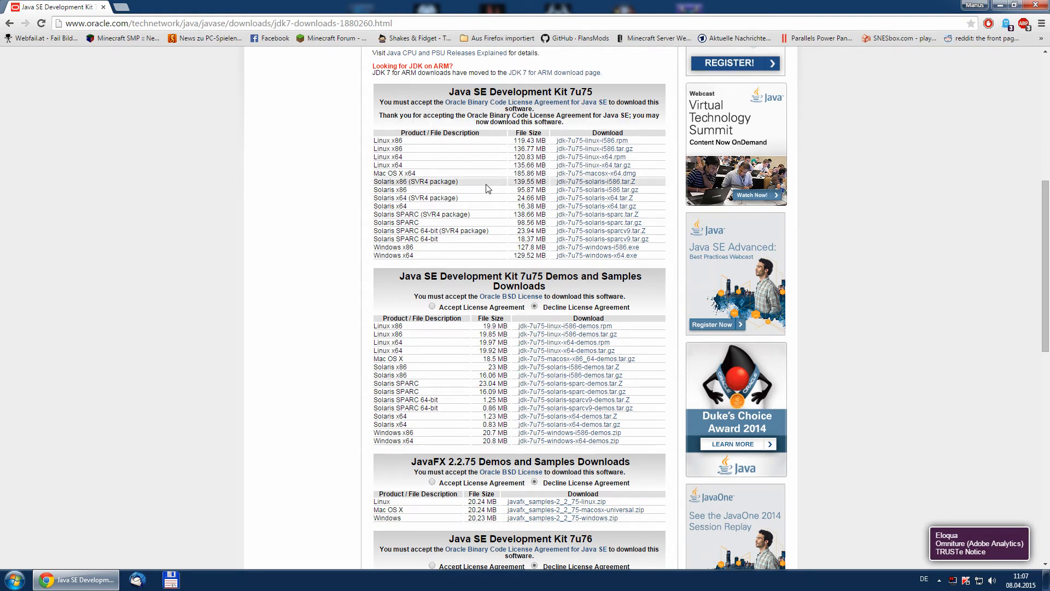
{"action": "mouse_move", "coordinate": [372, 263]}
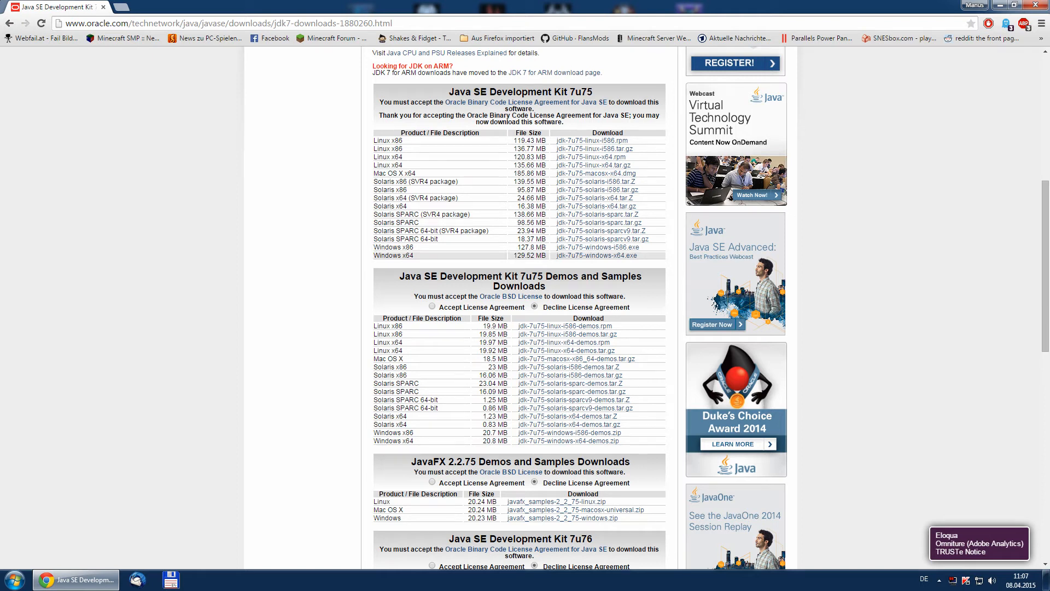
{"action": "mouse_move", "coordinate": [422, 259]}
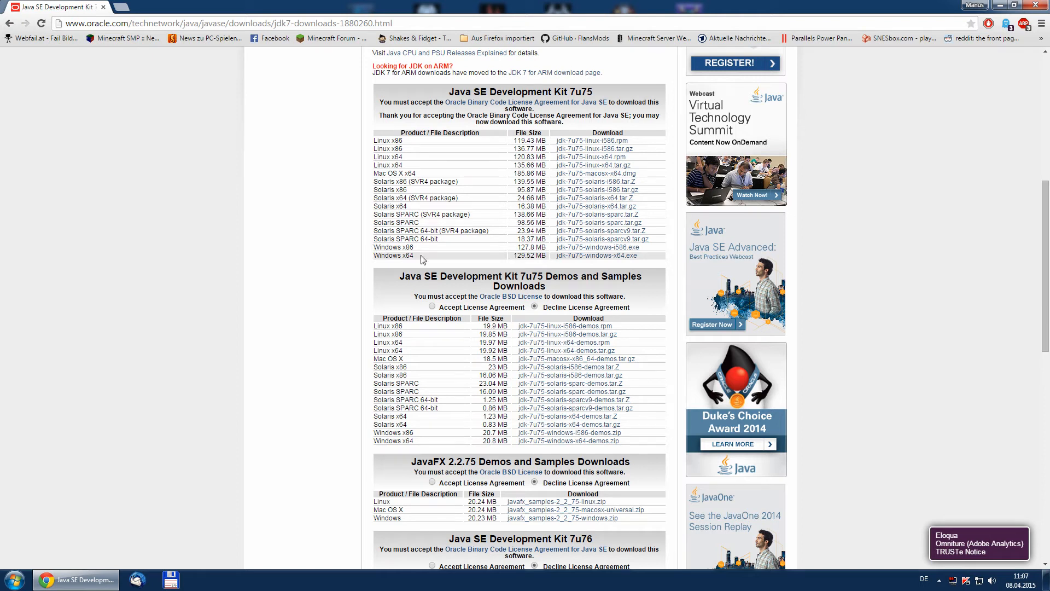
{"action": "mouse_move", "coordinate": [596, 255]}
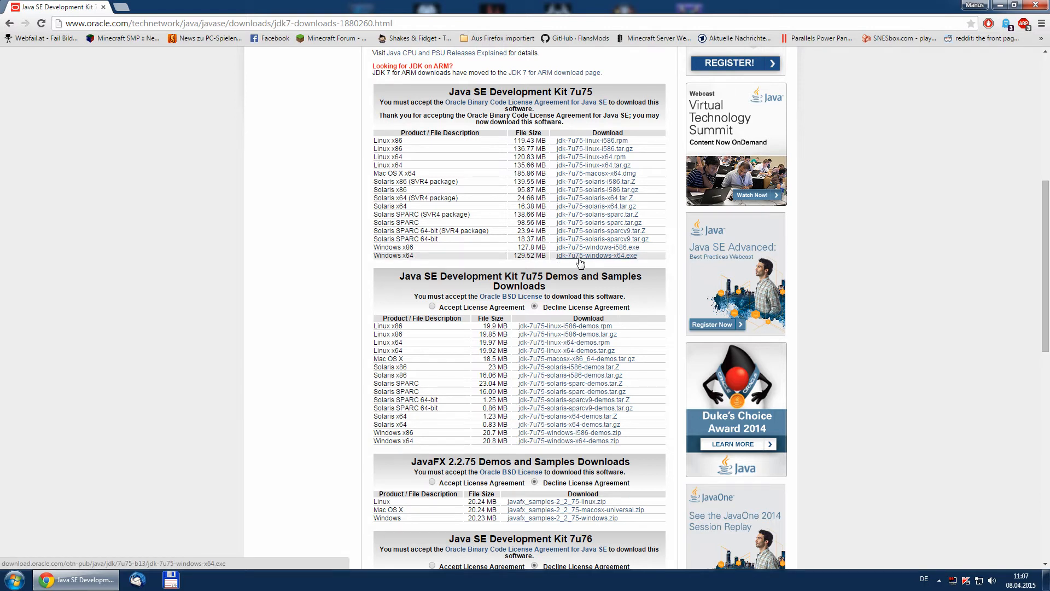
{"action": "mouse_move", "coordinate": [592, 262]}
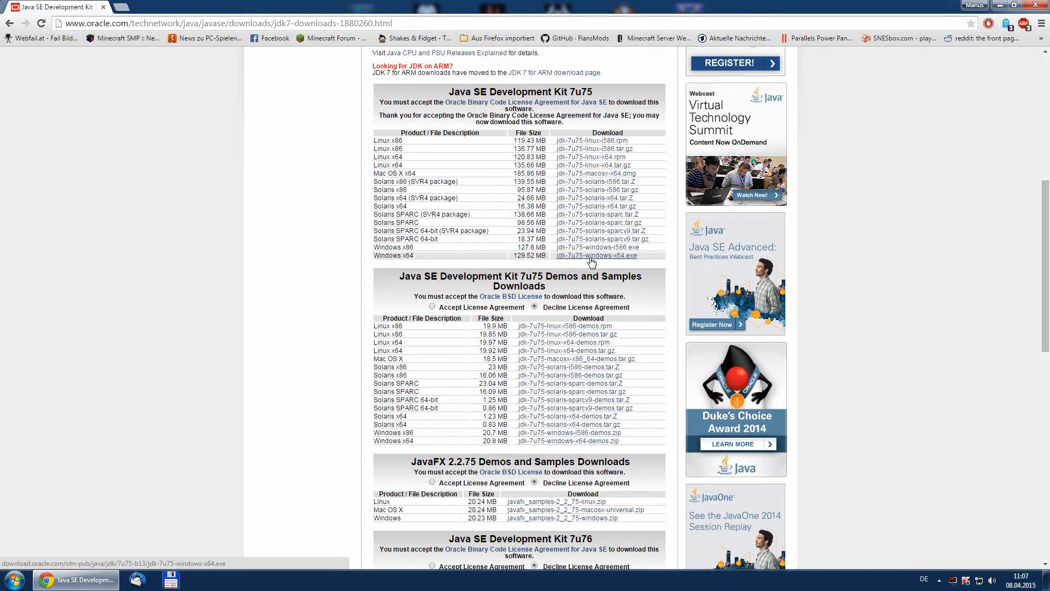
{"action": "left_click", "coordinate": [596, 255]}
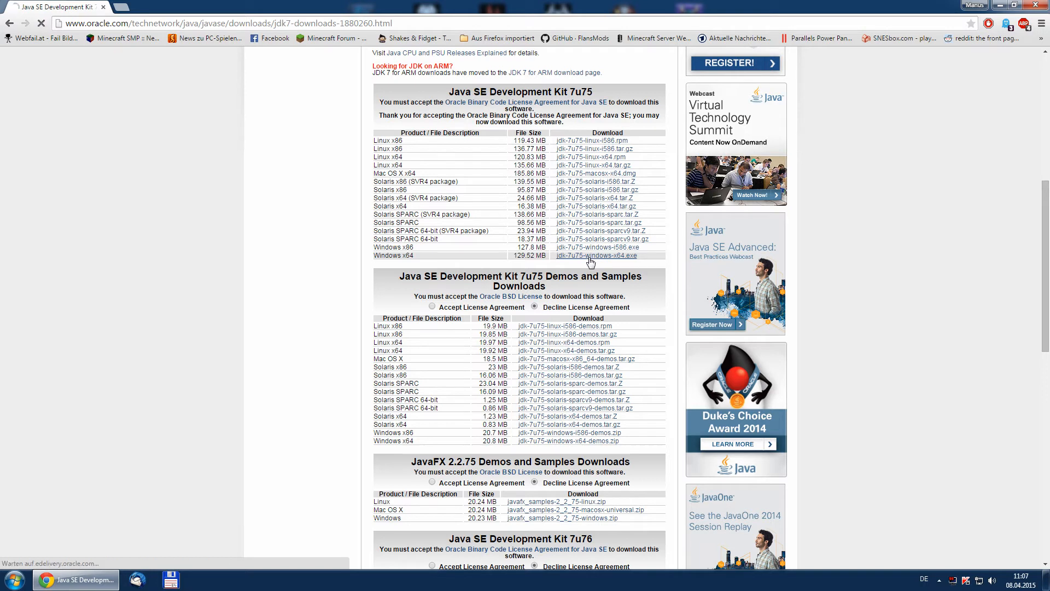
{"action": "left_click", "coordinate": [596, 255]}
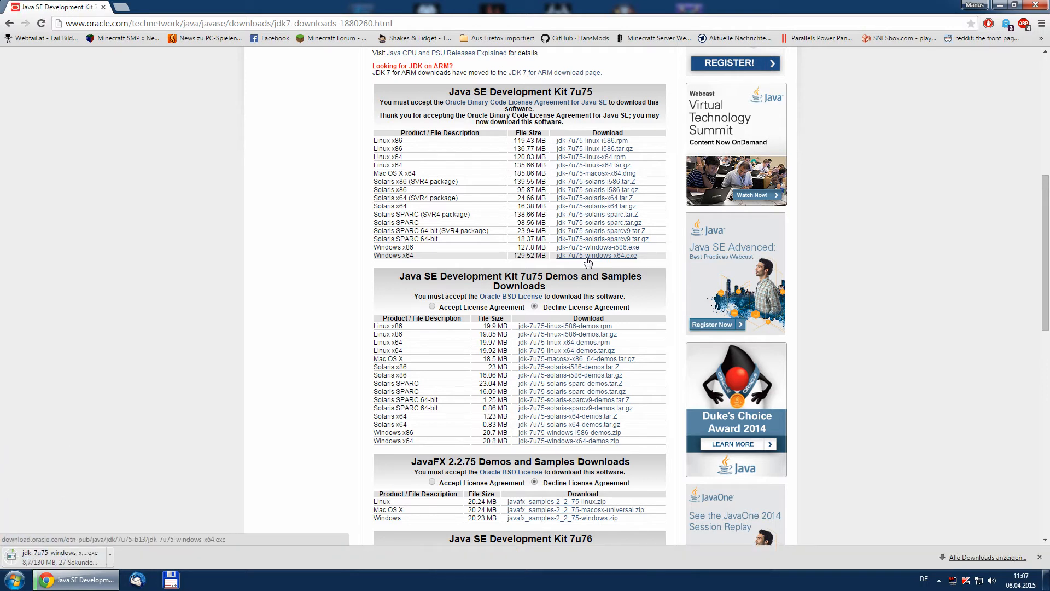
{"action": "mouse_move", "coordinate": [198, 343]}
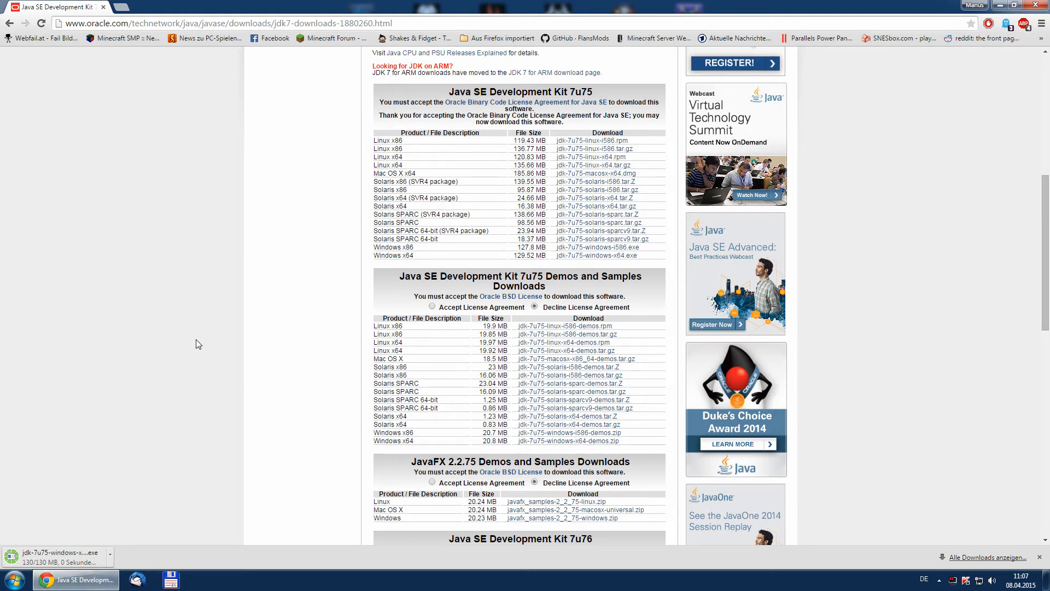
{"action": "mouse_move", "coordinate": [189, 354]}
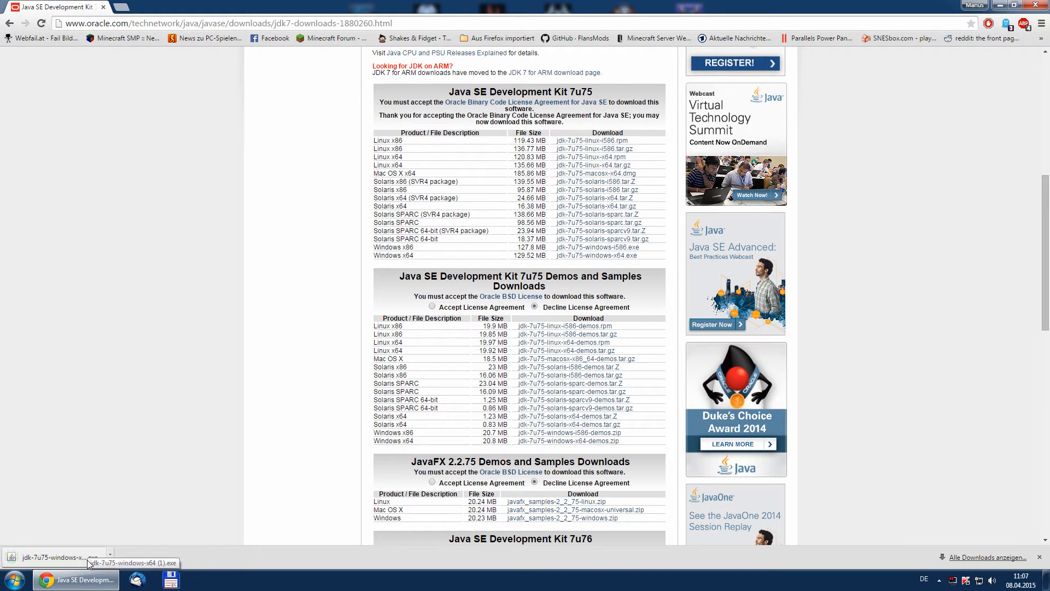
Step: Run the downloaded JDK installer, pass the welcome screen and reach the Change Folder dialog
{"action": "left_click", "coordinate": [57, 557]}
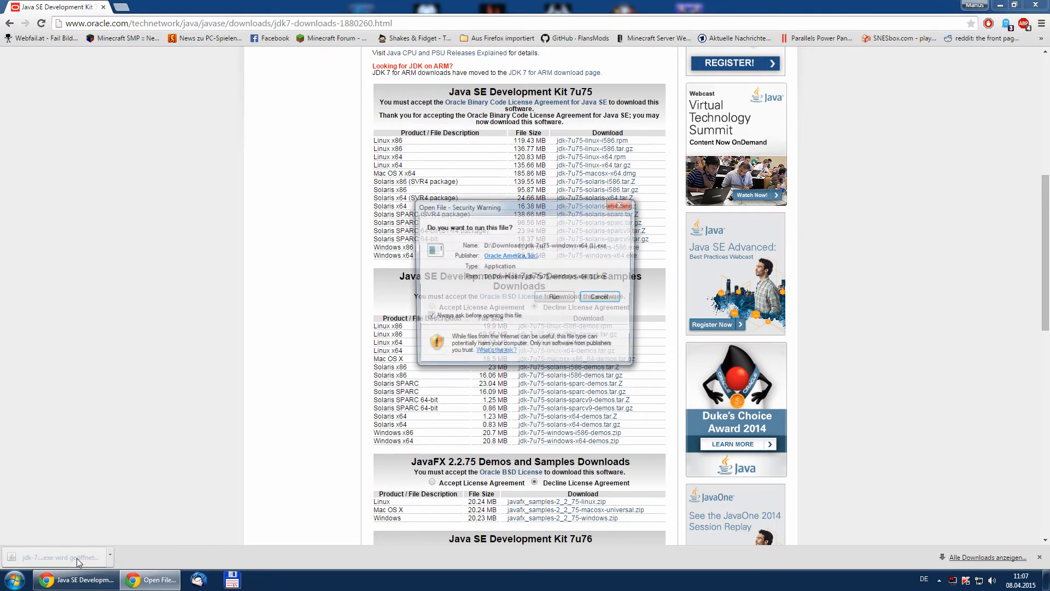
{"action": "left_click", "coordinate": [601, 295]}
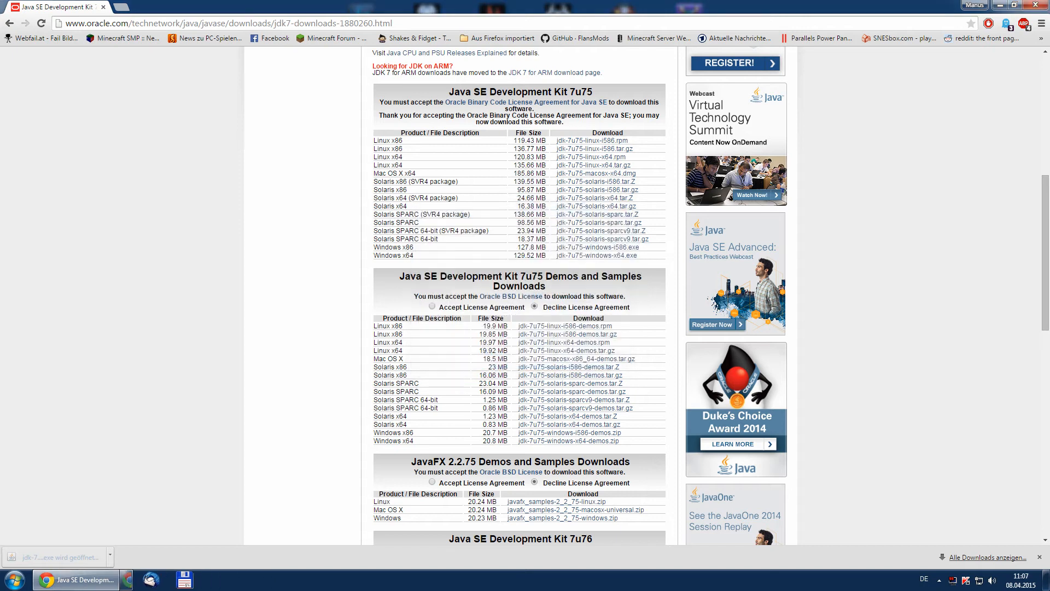
{"action": "left_click", "coordinate": [57, 557]}
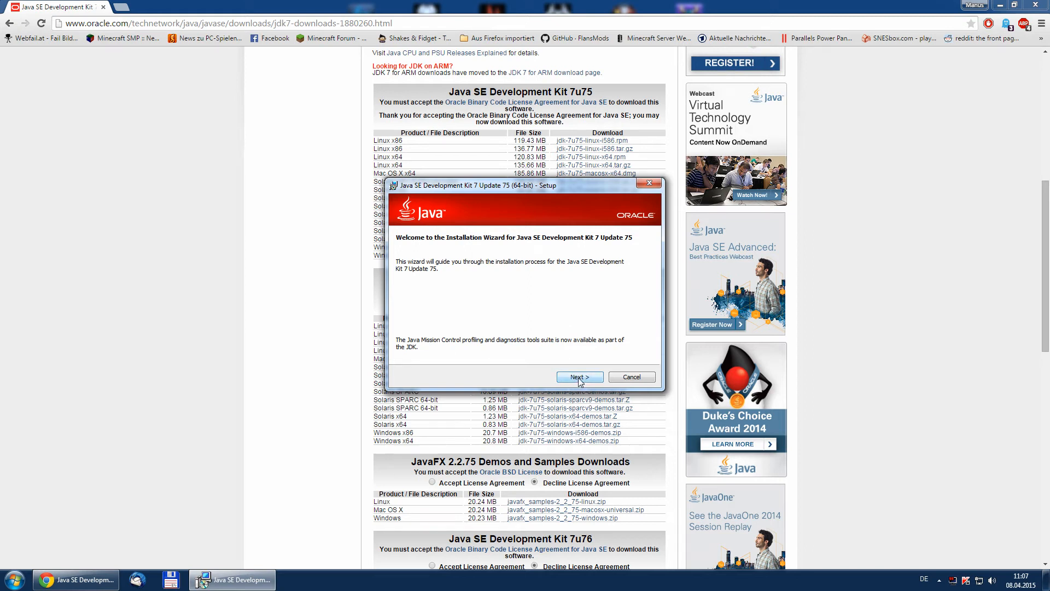
{"action": "left_click", "coordinate": [579, 376]}
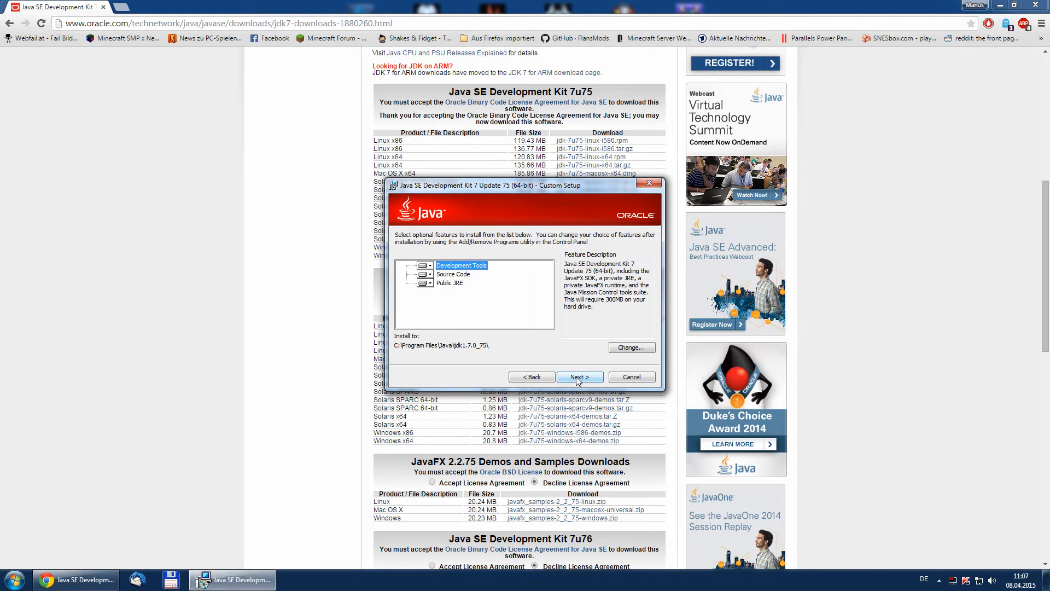
{"action": "mouse_move", "coordinate": [506, 285]}
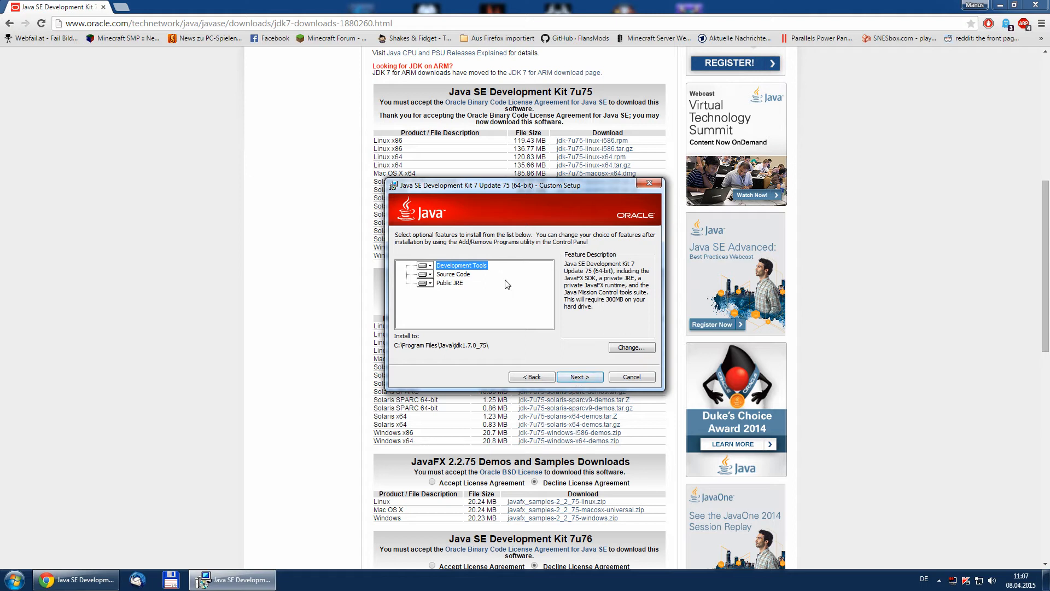
{"action": "mouse_move", "coordinate": [398, 352]}
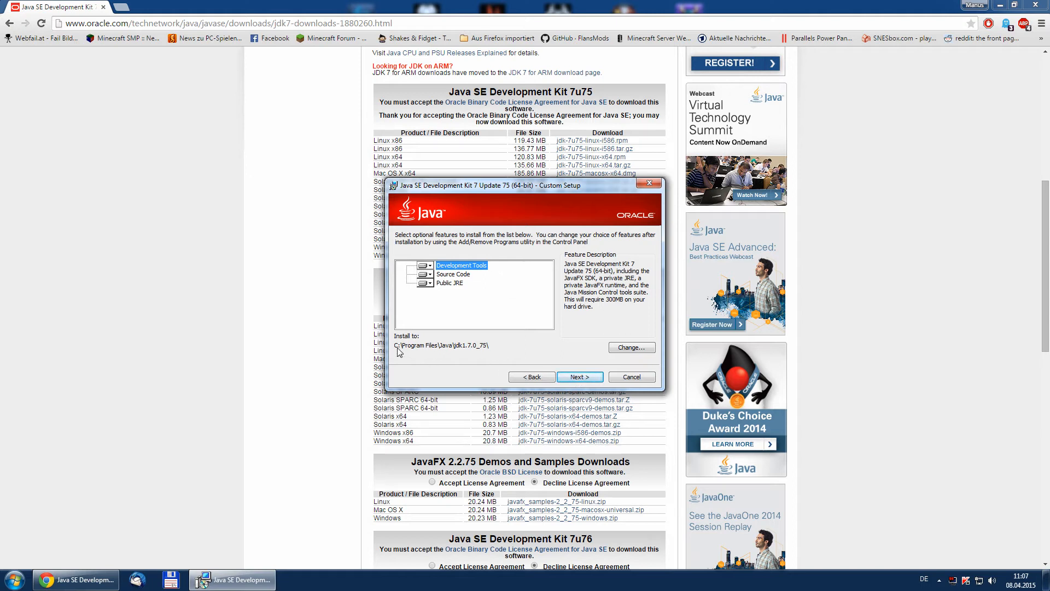
{"action": "mouse_move", "coordinate": [630, 348]}
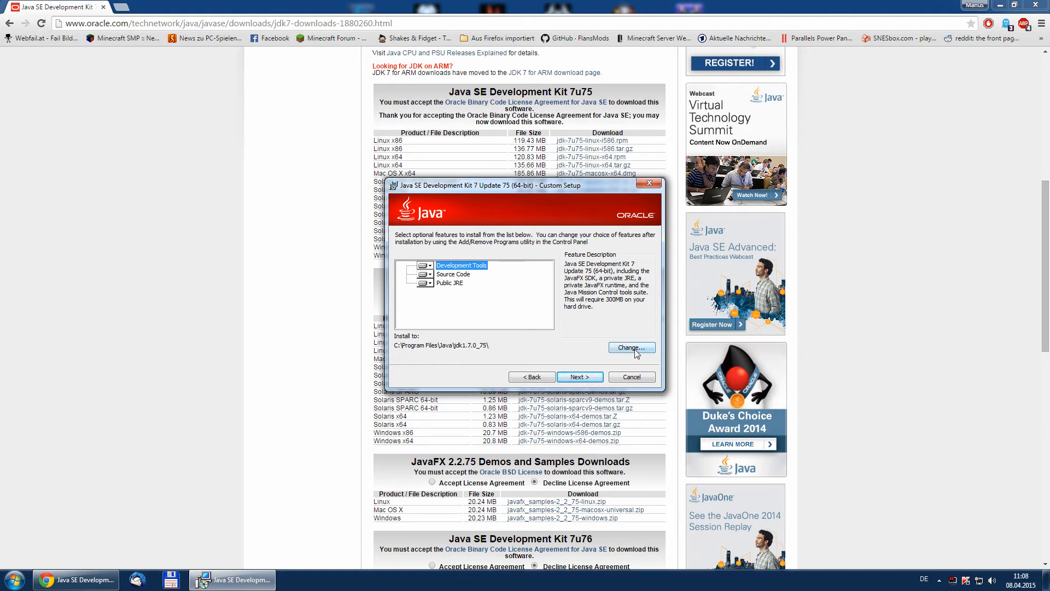
{"action": "left_click", "coordinate": [631, 347]}
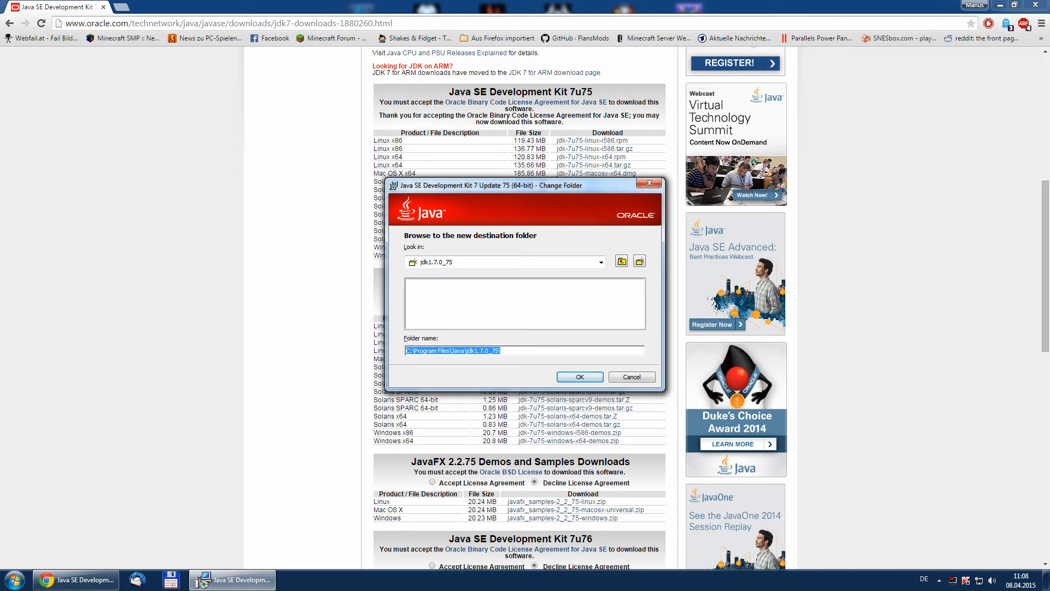
{"action": "mouse_move", "coordinate": [448, 368]}
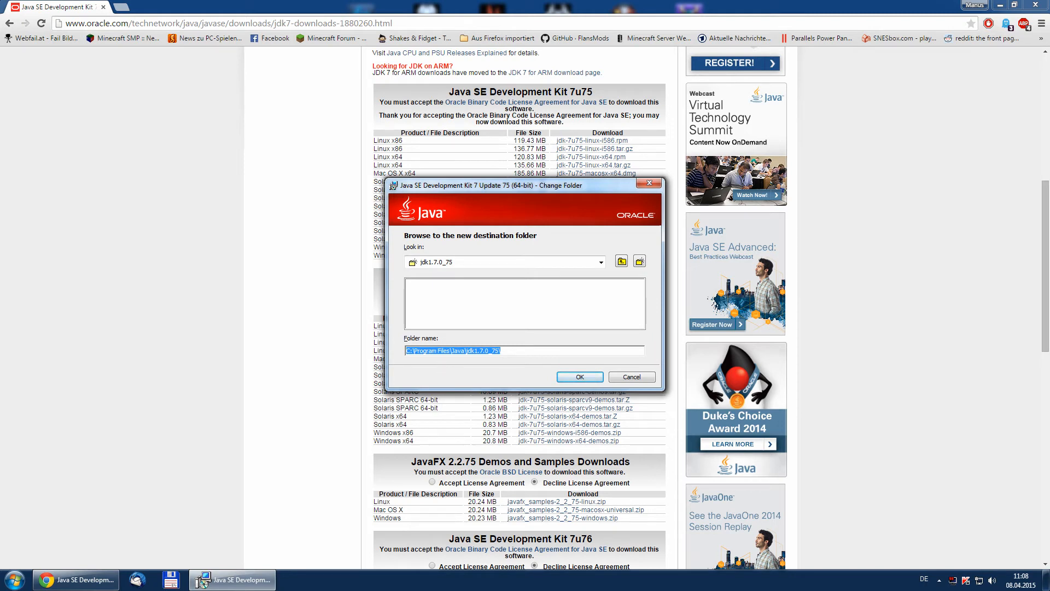
Step: Keep C:\Program Files\Java\jdk1.7.0_75\ and install the JDK features, reaching the JRE folder step
{"action": "left_click", "coordinate": [577, 375]}
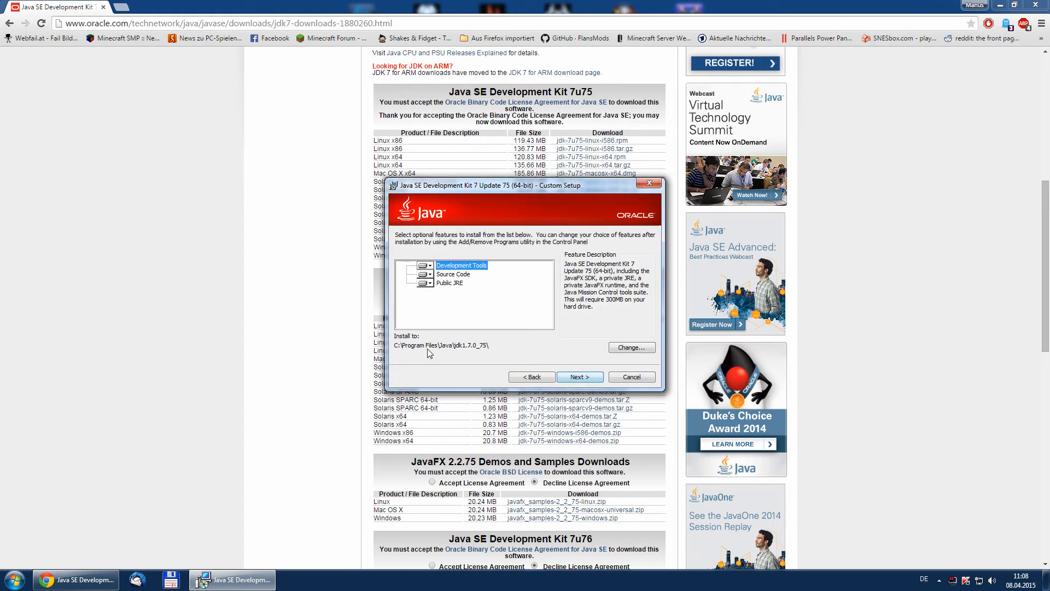
{"action": "left_click", "coordinate": [578, 377]}
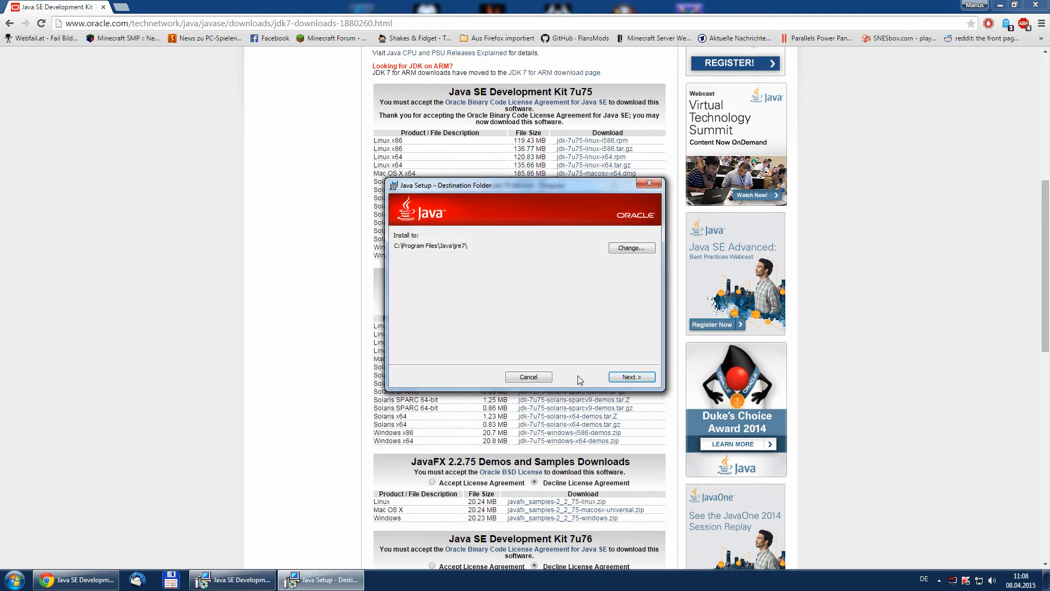
{"action": "mouse_move", "coordinate": [629, 377]}
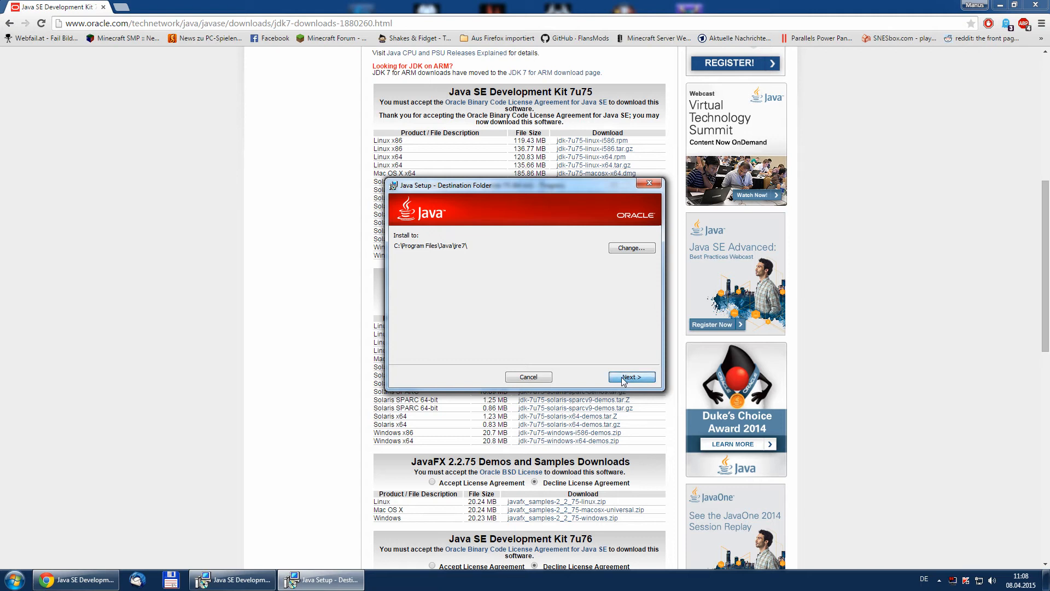
Step: Install the JRE into C:\Program Files\Java\jre7\ and close the completed setup
{"action": "left_click", "coordinate": [631, 376]}
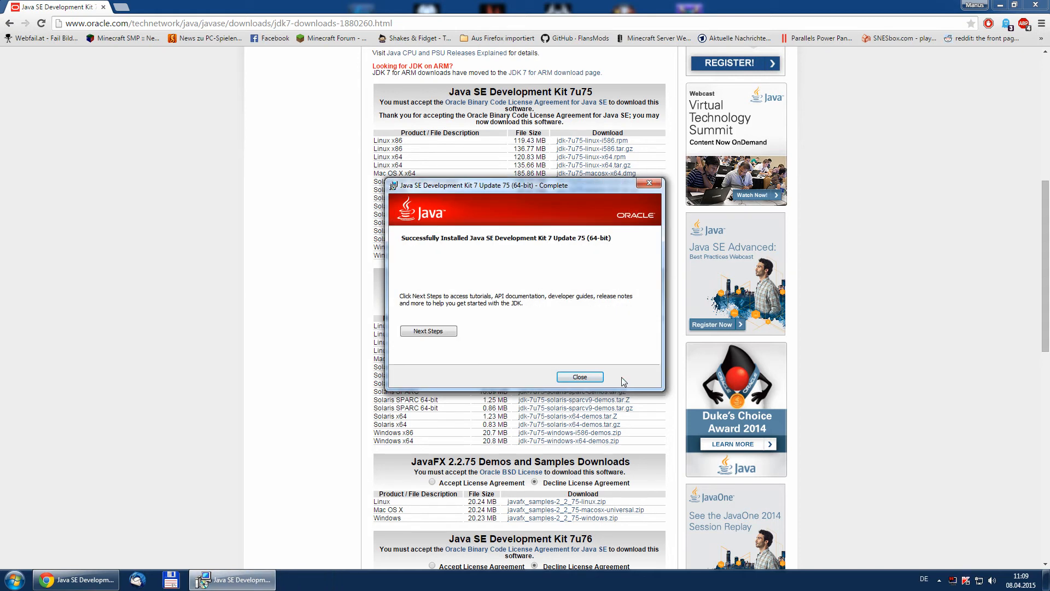
{"action": "mouse_move", "coordinate": [579, 376]}
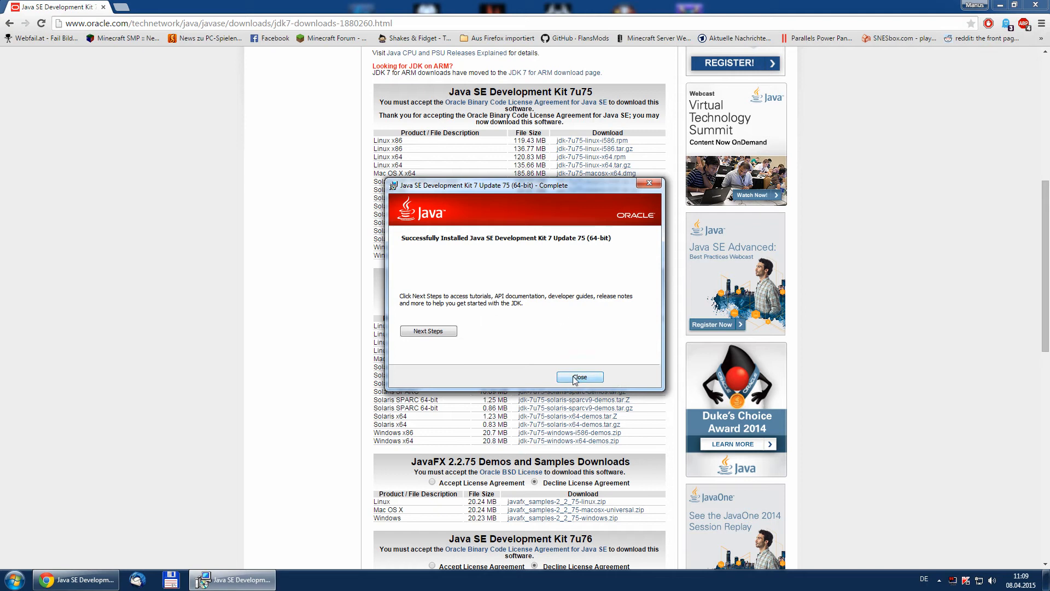
{"action": "left_click", "coordinate": [579, 377]}
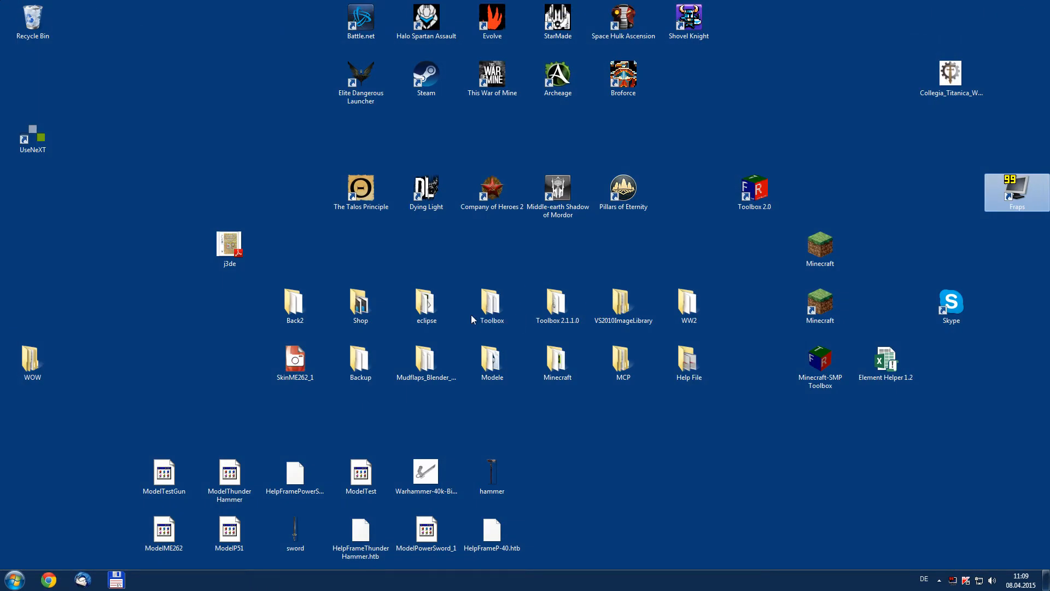
{"action": "mouse_move", "coordinate": [611, 447]}
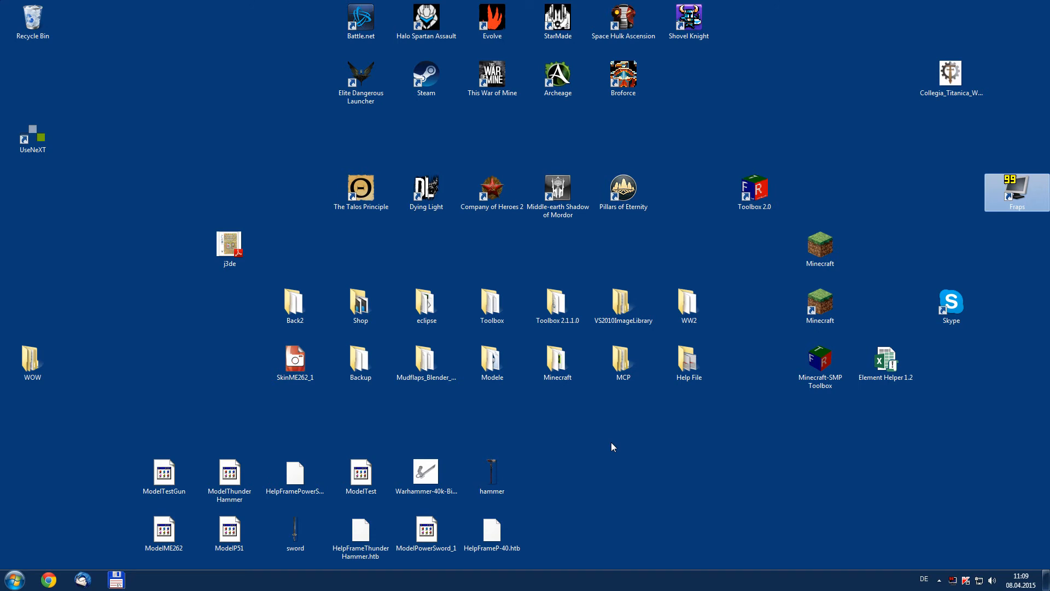
{"action": "mouse_move", "coordinate": [655, 446]}
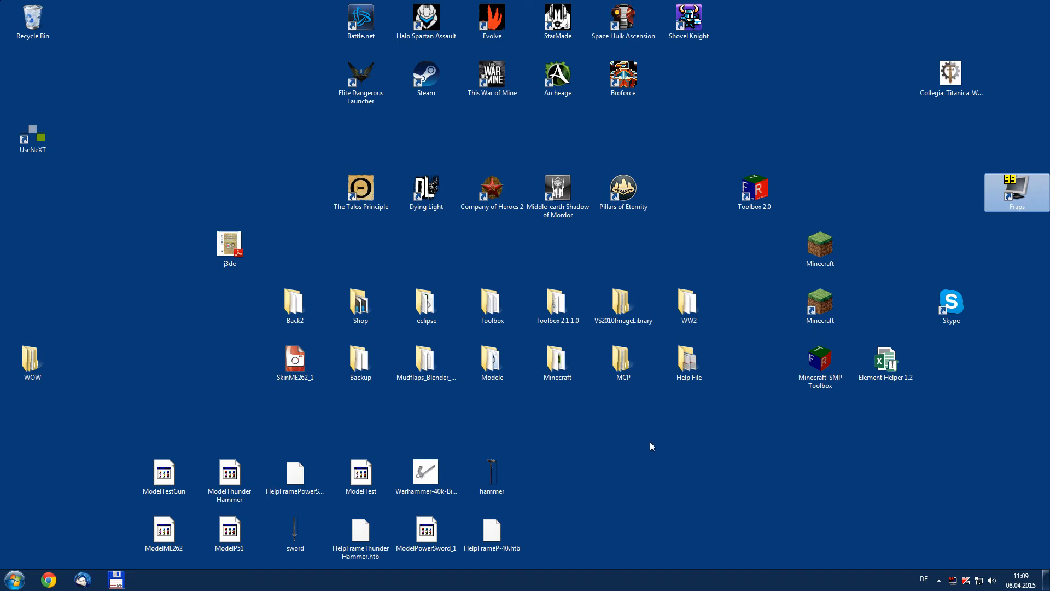
{"action": "mouse_move", "coordinate": [629, 438]}
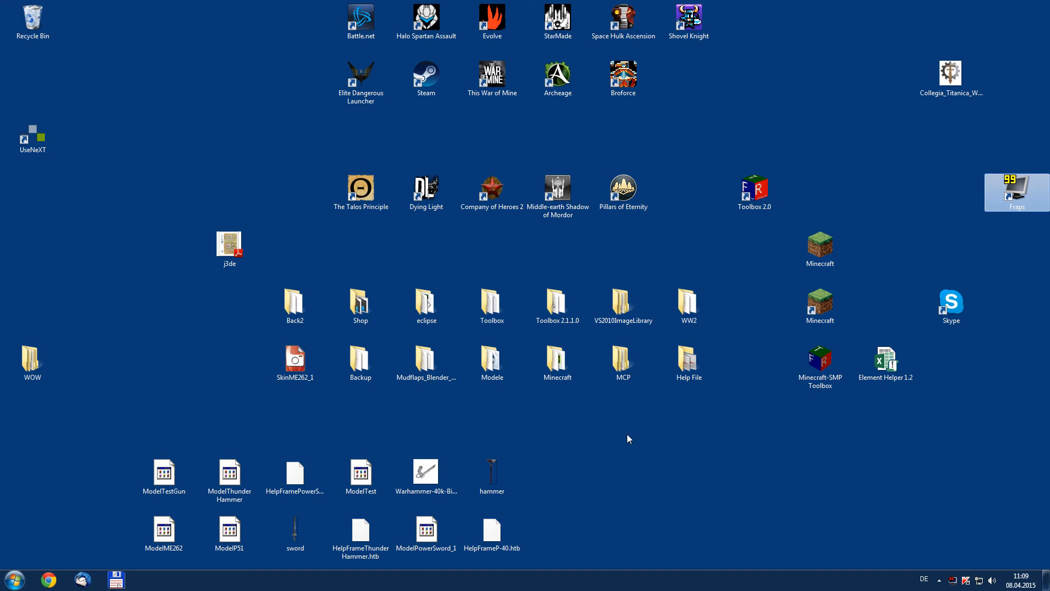
{"action": "mouse_move", "coordinate": [95, 446]}
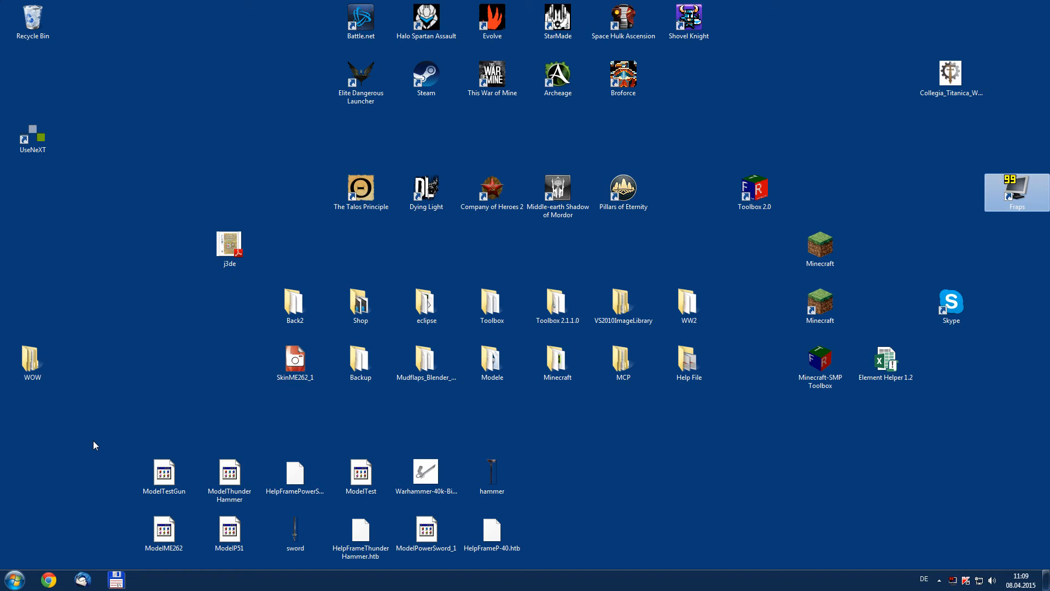
{"action": "mouse_move", "coordinate": [71, 462]}
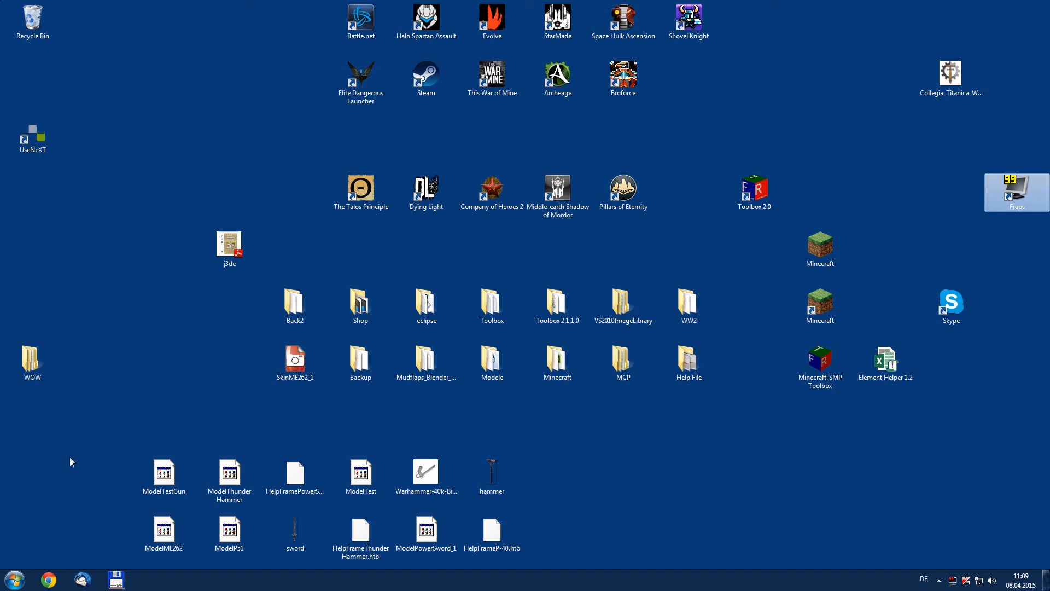
Step: From the Start menu, choose Computer's Properties to show the System information window
{"action": "left_click", "coordinate": [12, 579]}
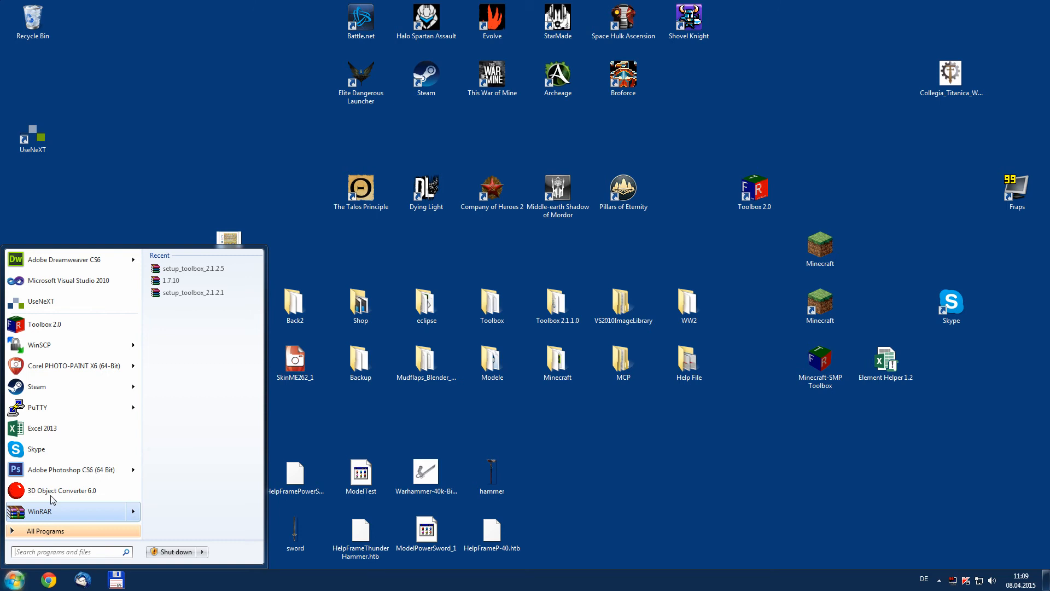
{"action": "mouse_move", "coordinate": [12, 533]}
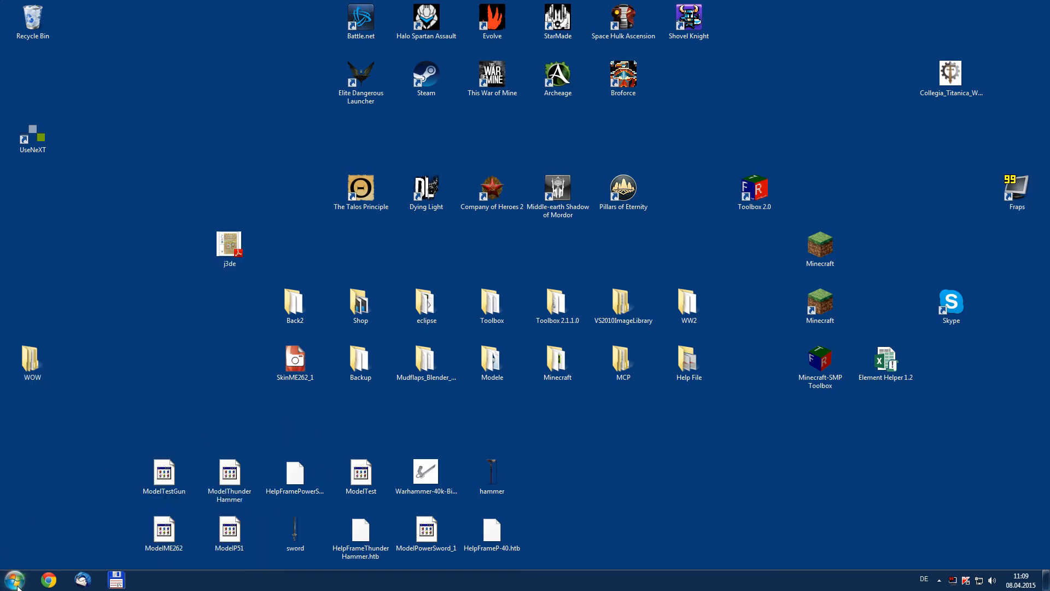
{"action": "left_click", "coordinate": [13, 580]}
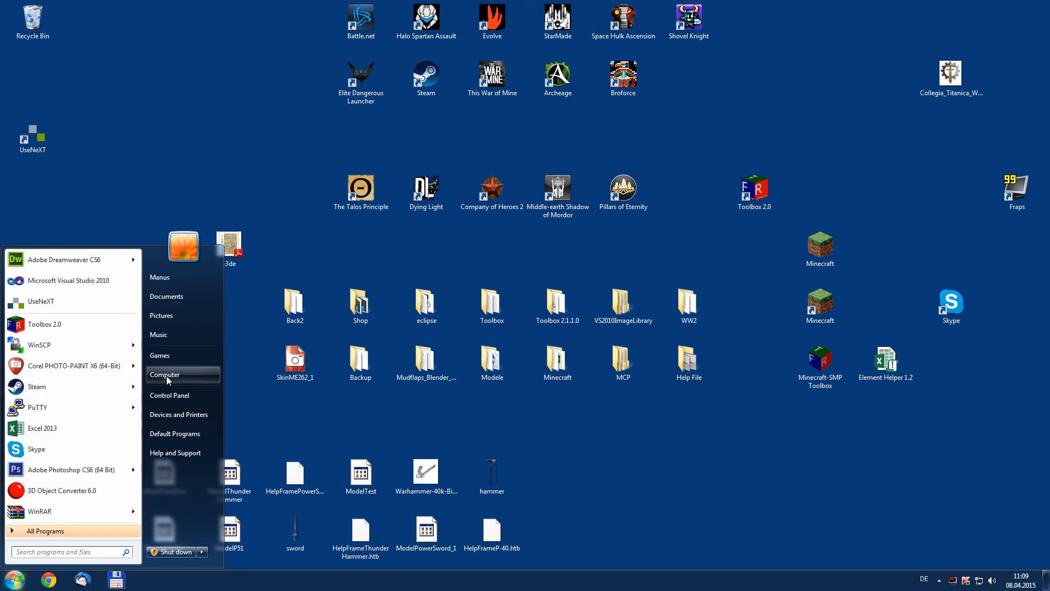
{"action": "mouse_move", "coordinate": [165, 374]}
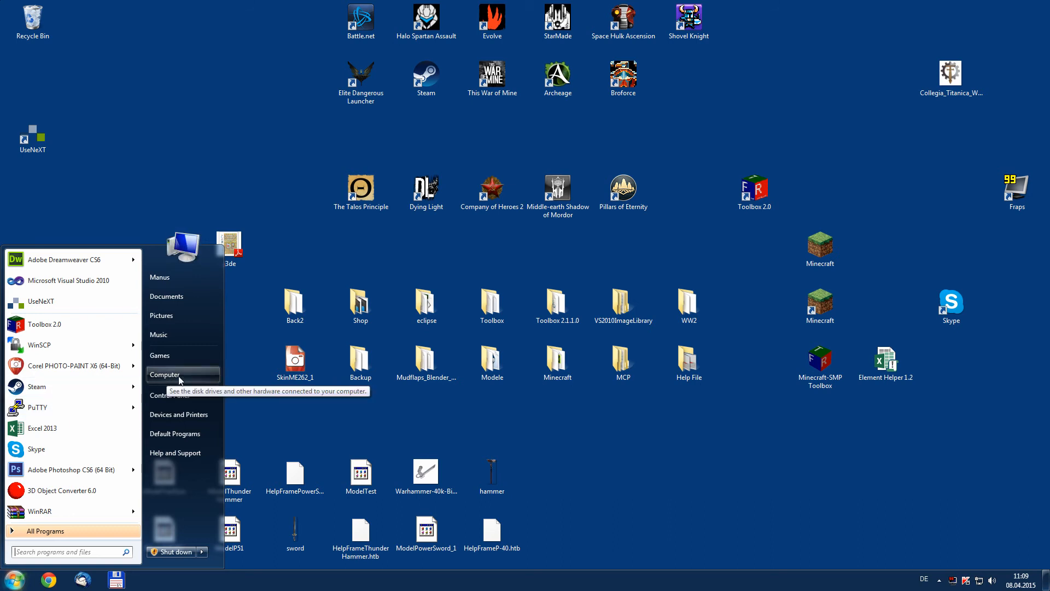
{"action": "right_click", "coordinate": [166, 374]}
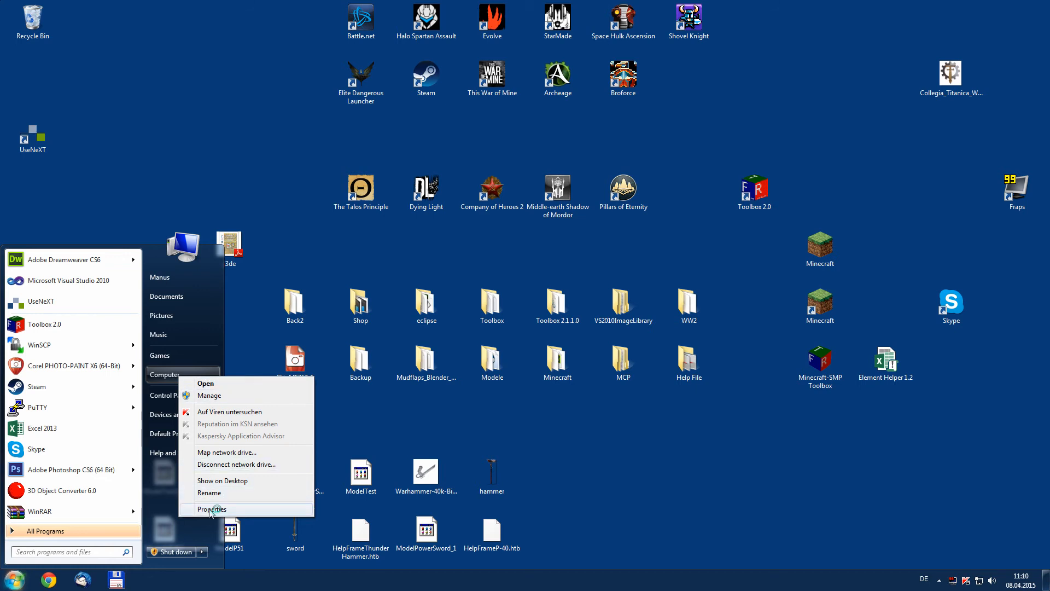
{"action": "left_click", "coordinate": [211, 509]}
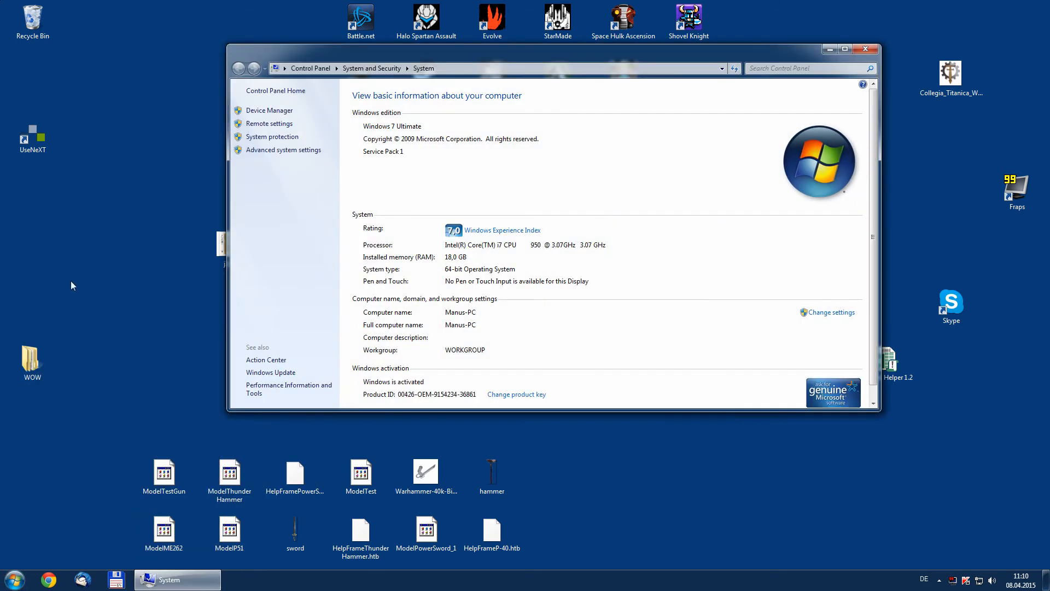
{"action": "mouse_move", "coordinate": [283, 149]}
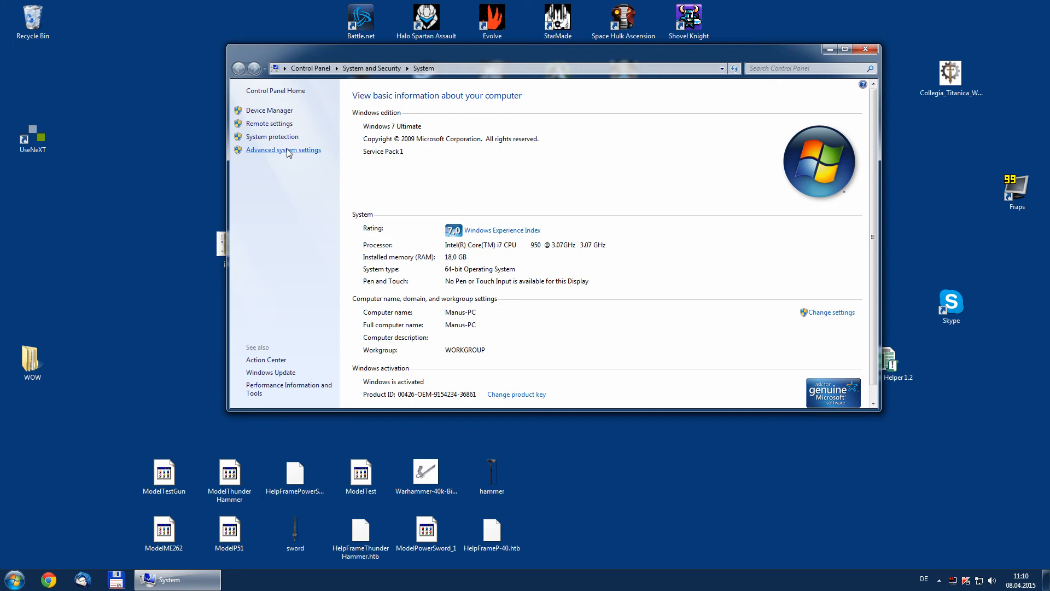
Step: Go to Advanced system settings, Environment Variables, and begin a new System variable
{"action": "left_click", "coordinate": [282, 150]}
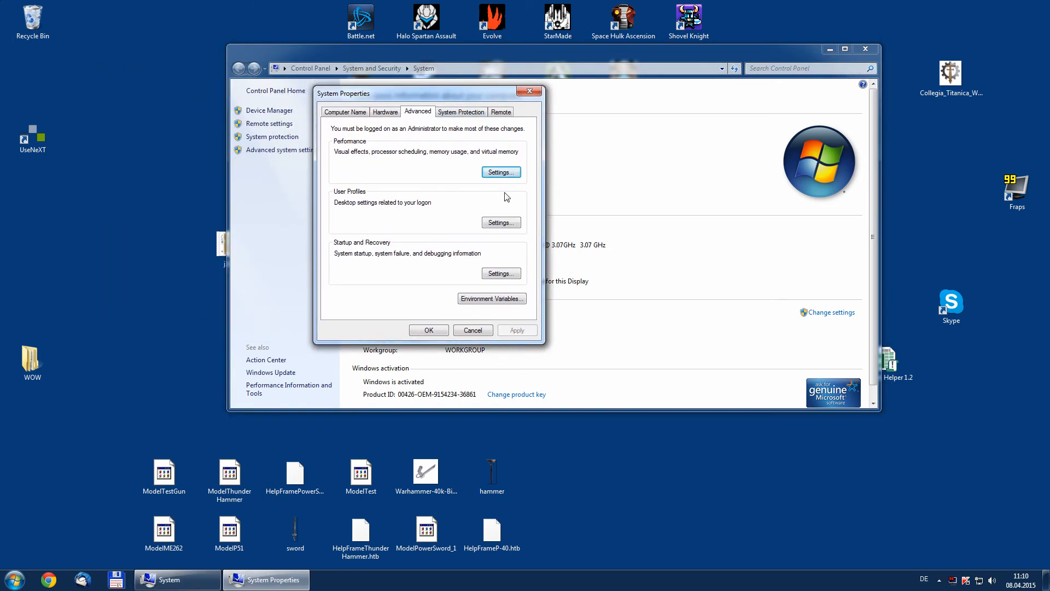
{"action": "mouse_move", "coordinate": [491, 298]}
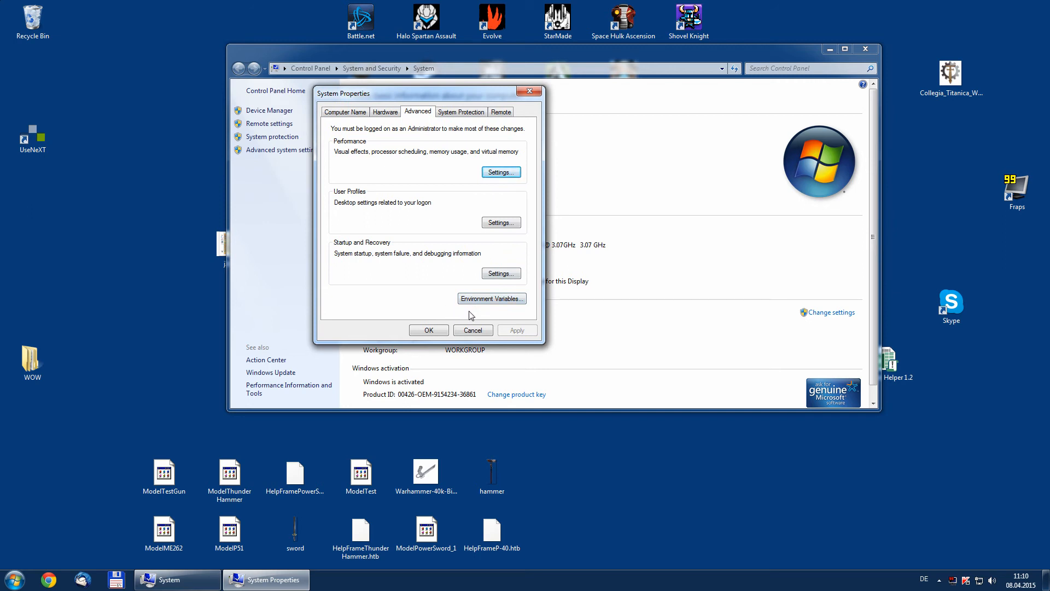
{"action": "mouse_move", "coordinate": [471, 316]}
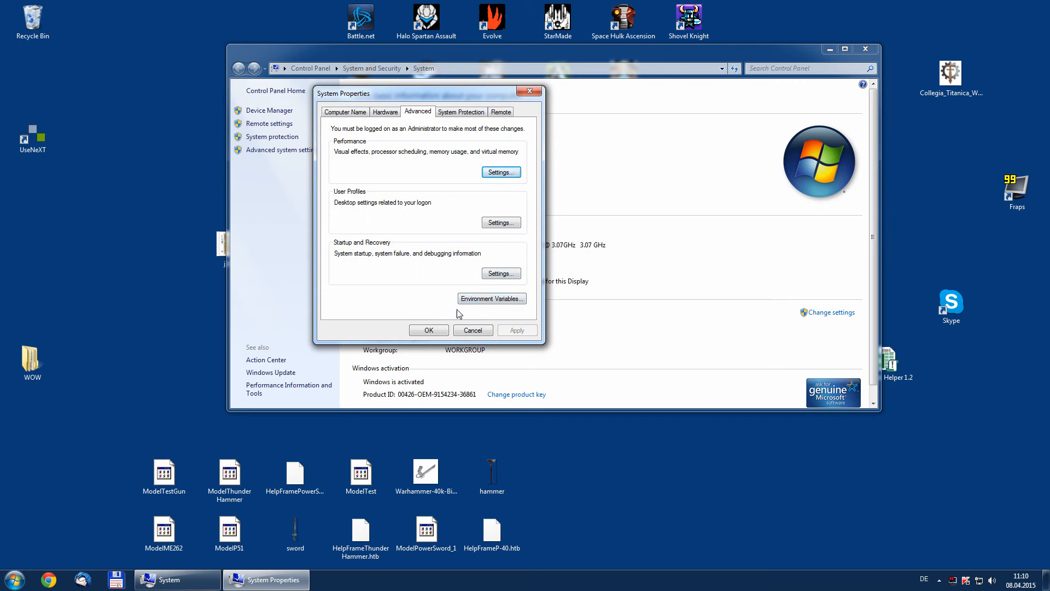
{"action": "mouse_move", "coordinate": [491, 298]}
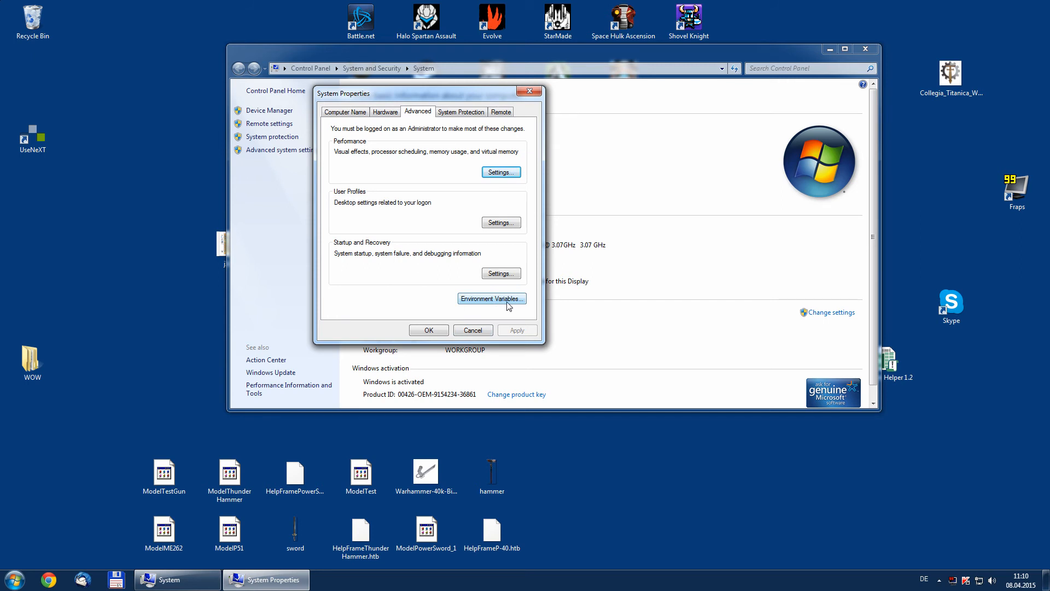
{"action": "left_click", "coordinate": [491, 297]}
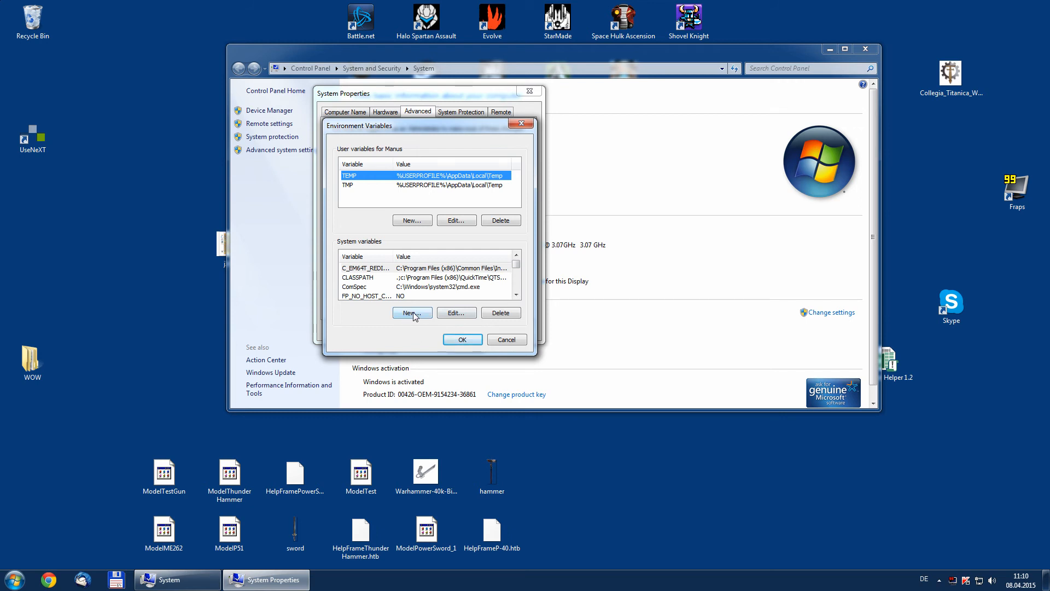
{"action": "left_click", "coordinate": [413, 312]}
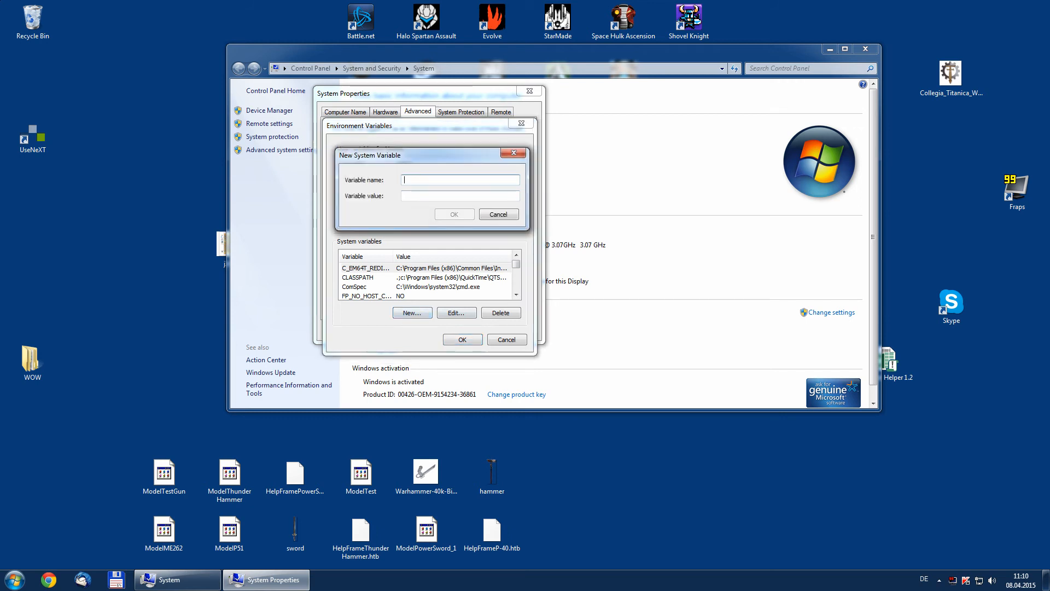
Step: Paste C:\Program Files\Java\jdk1.7.0_75\ as value, name it JAVA_HOME and save it
{"action": "right_click", "coordinate": [461, 196]}
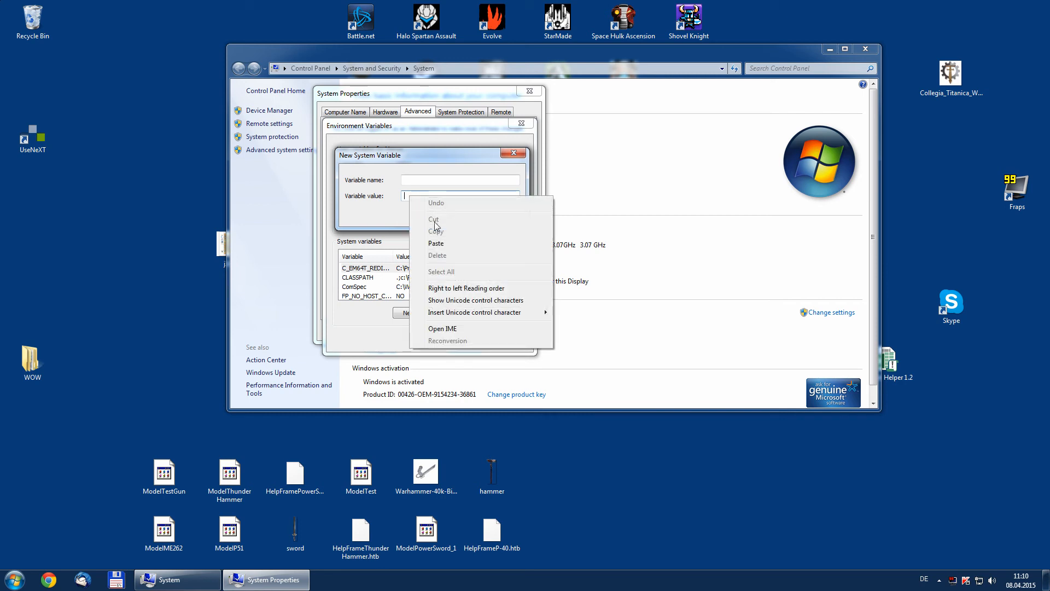
{"action": "left_click", "coordinate": [437, 243]}
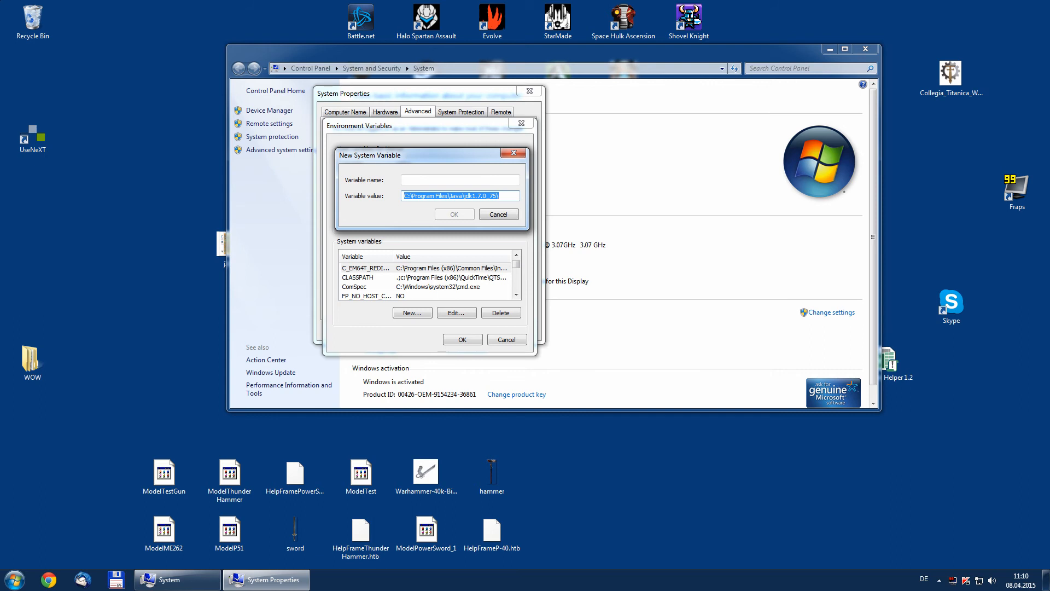
{"action": "left_click", "coordinate": [460, 179]}
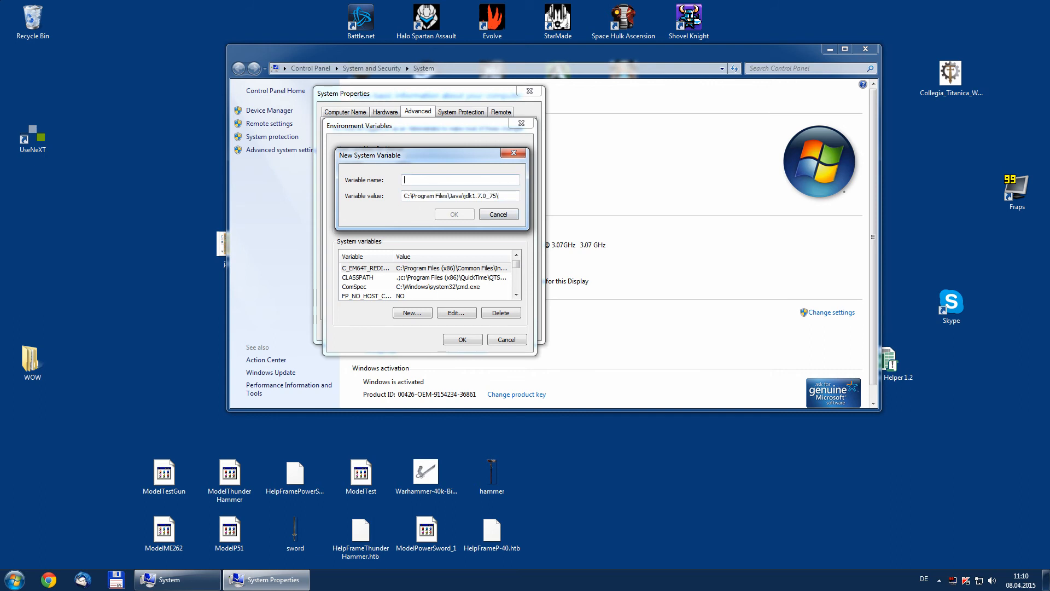
{"action": "type", "text": "3"}
{"action": "type", "text": "JAVA_"}
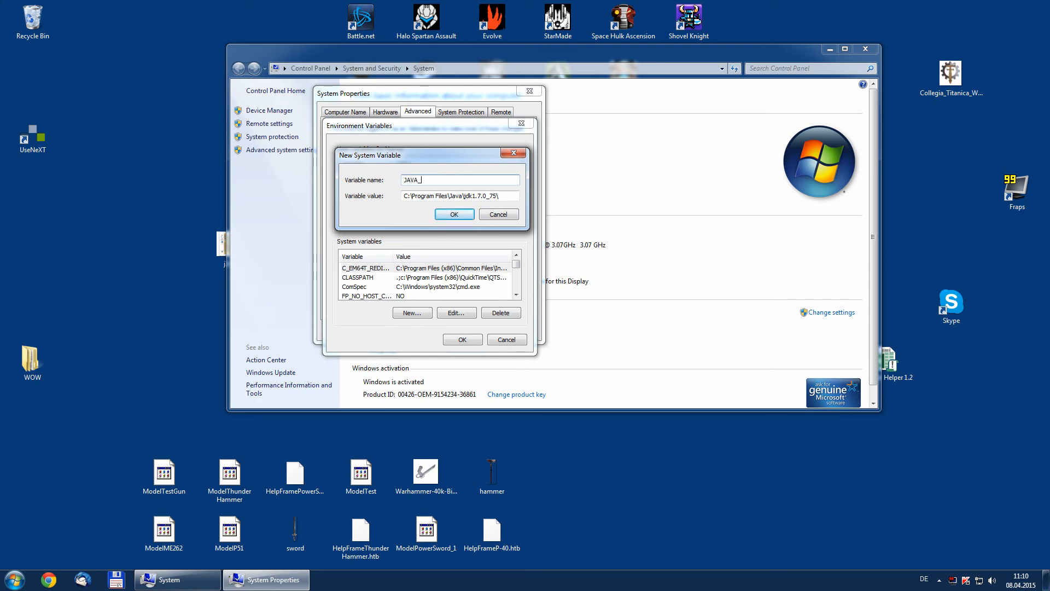
{"action": "type", "text": "HOME"}
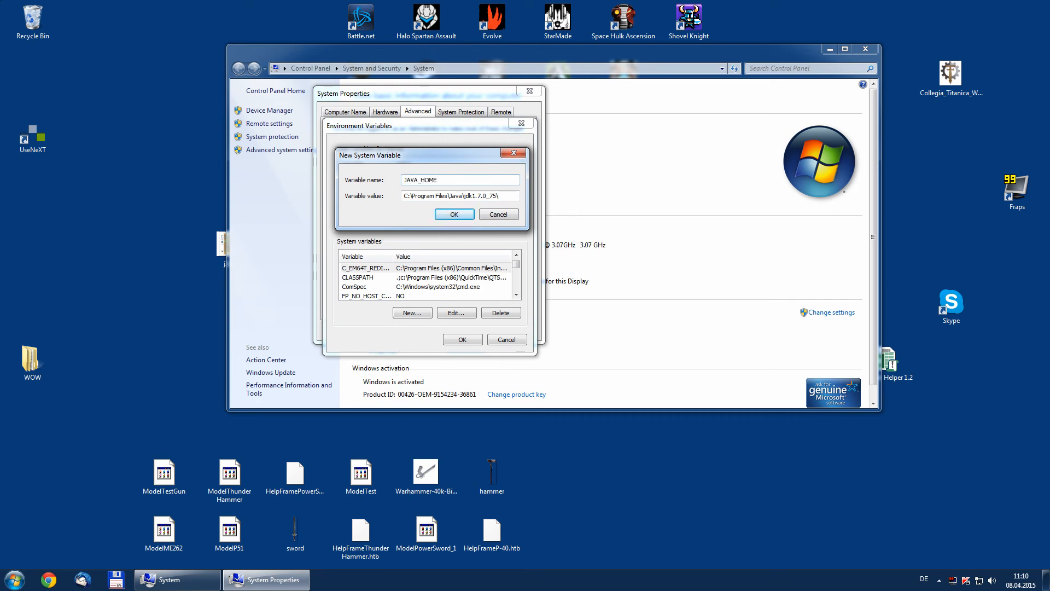
{"action": "left_click", "coordinate": [461, 179]}
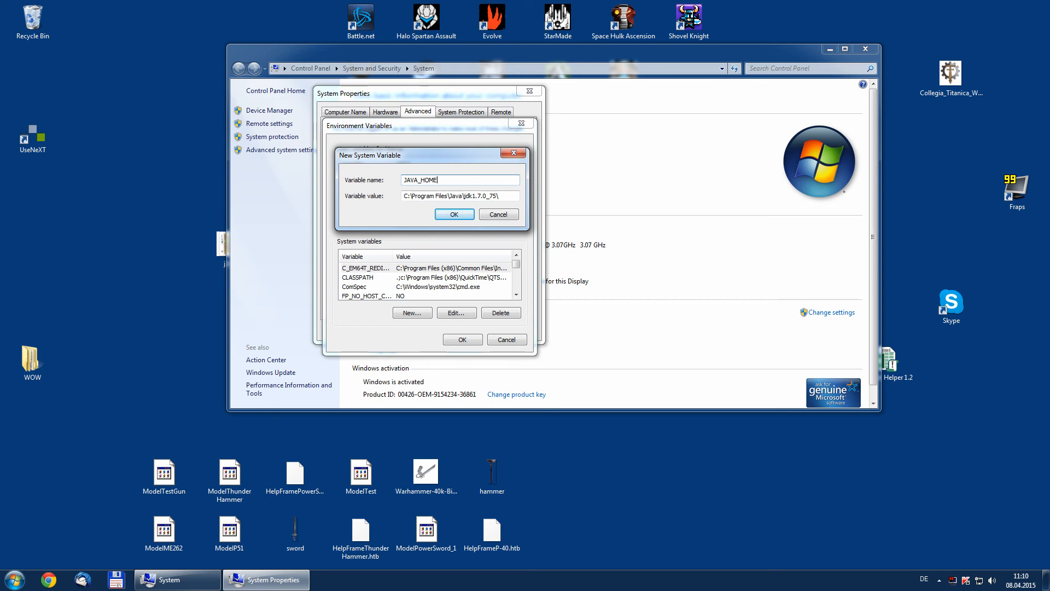
{"action": "mouse_move", "coordinate": [429, 190]}
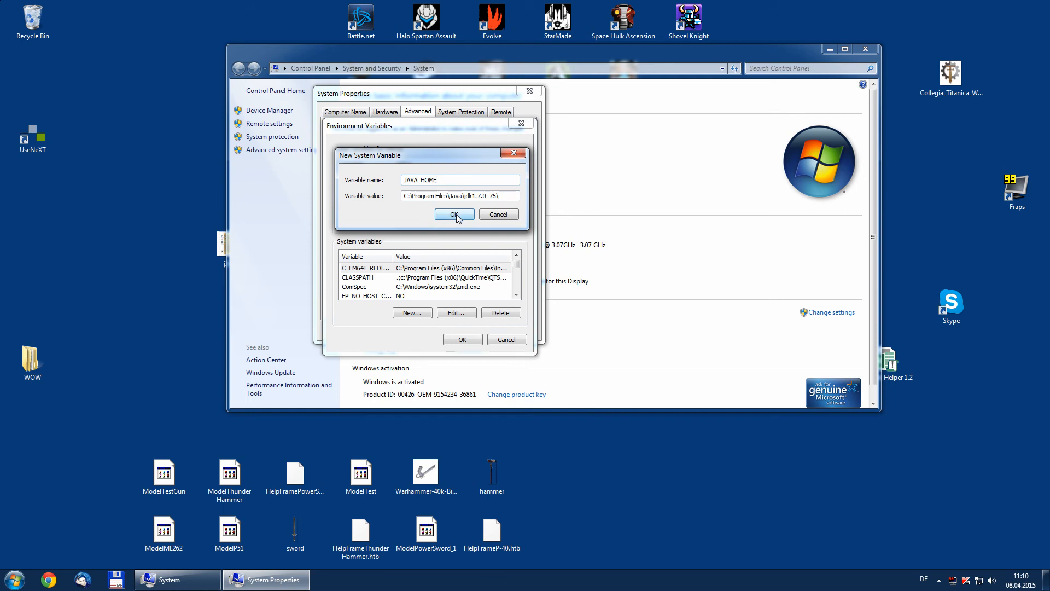
{"action": "left_click", "coordinate": [454, 213]}
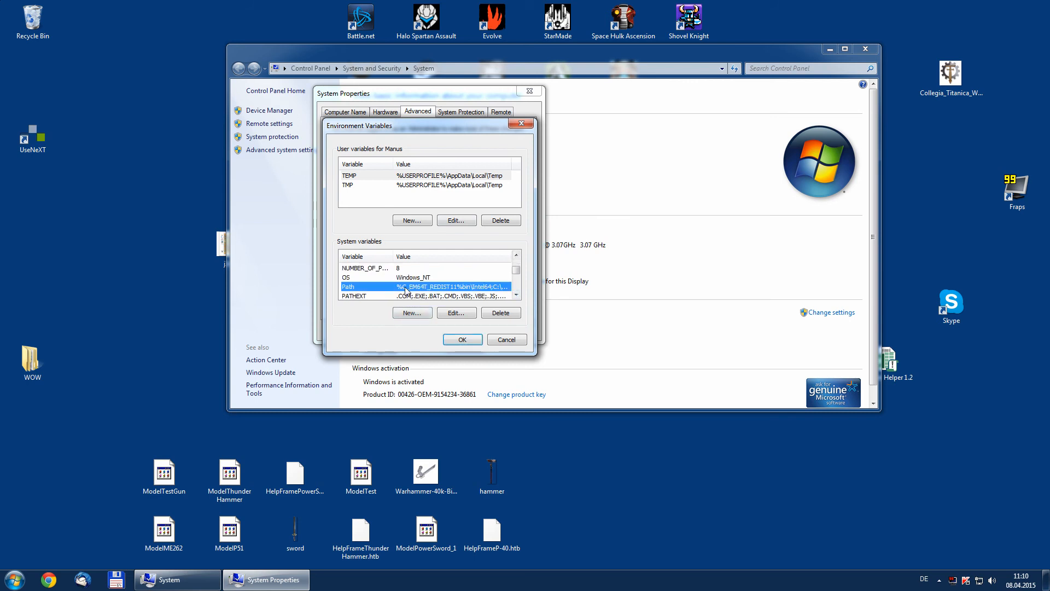
Step: Edit the system Path so it begins with %JAVA_HOME%\bin; and save it
{"action": "left_click", "coordinate": [456, 312]}
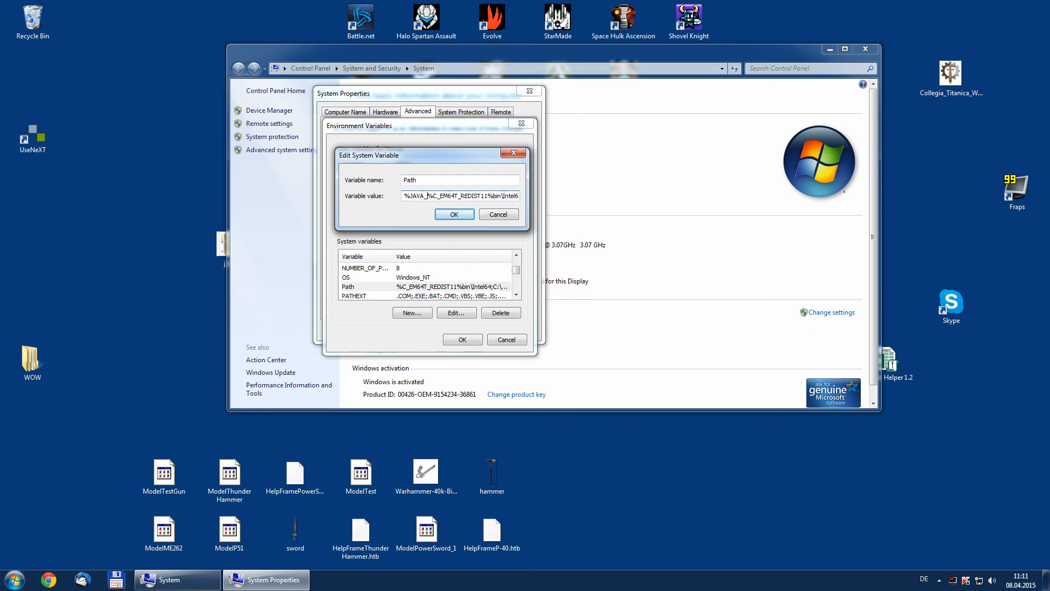
{"action": "left_click", "coordinate": [461, 196]}
{"action": "type", "text": "HOME%\\bin"}
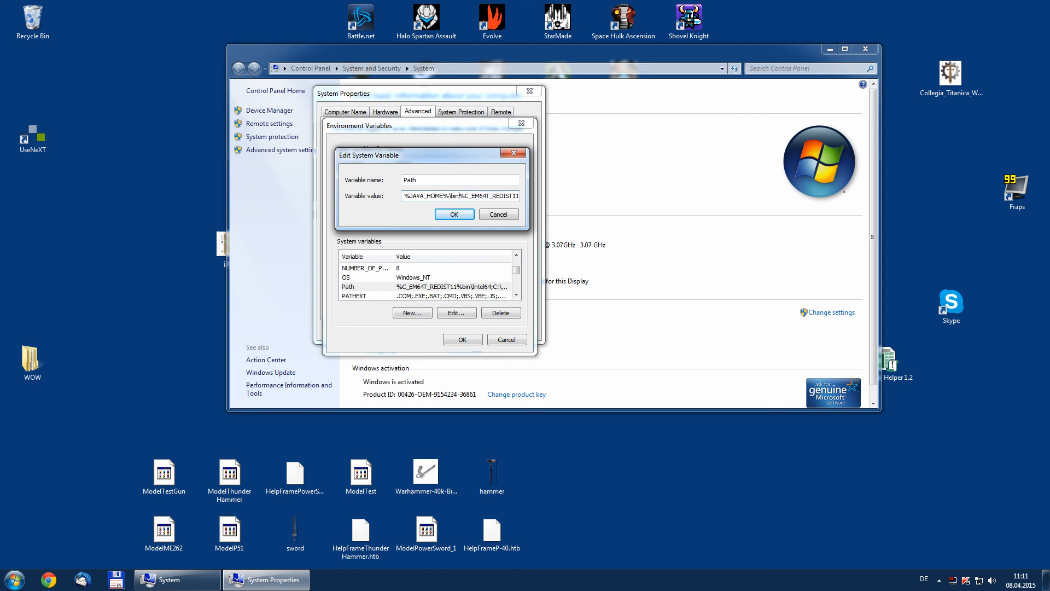
{"action": "type", "text": ";"}
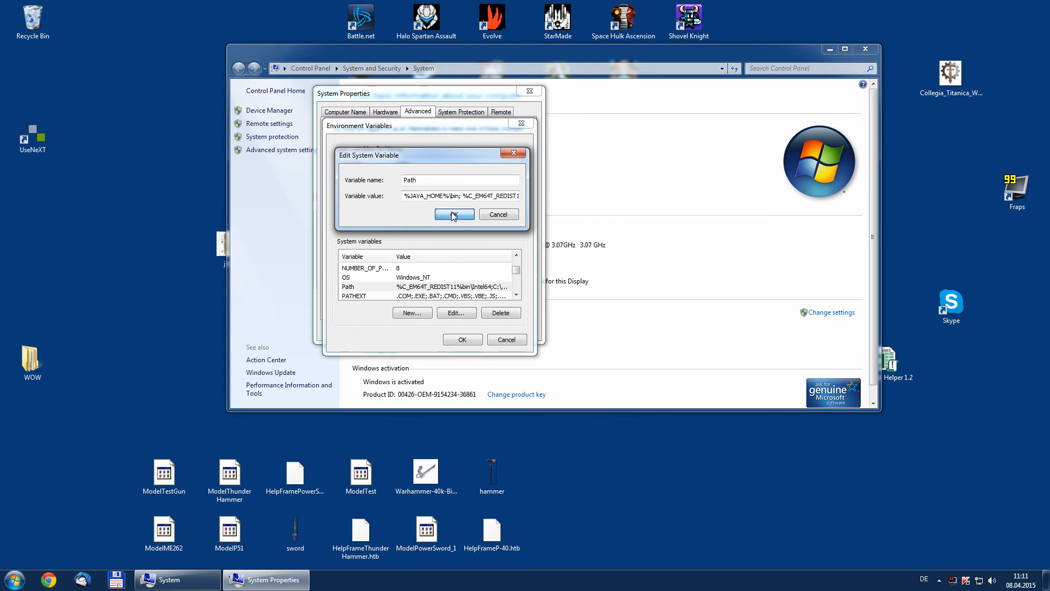
{"action": "left_click", "coordinate": [454, 213]}
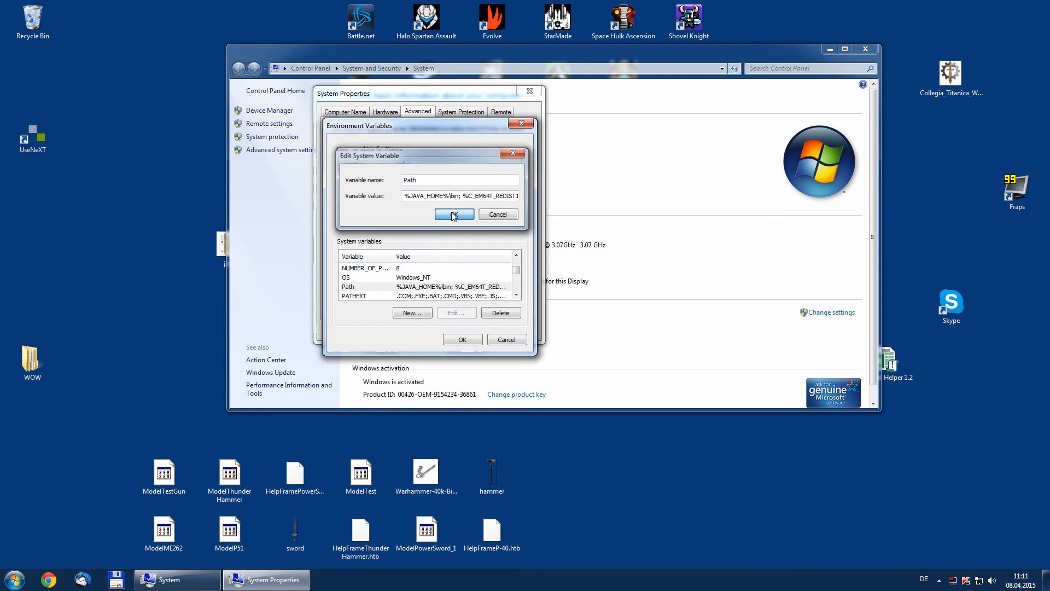
{"action": "left_click", "coordinate": [454, 213]}
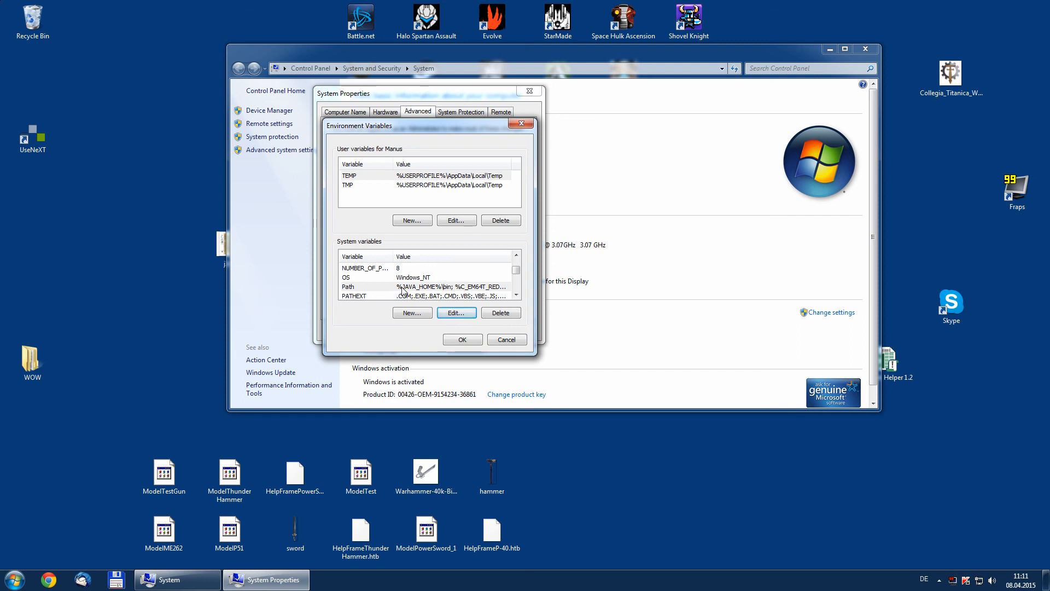
{"action": "mouse_move", "coordinate": [489, 285]}
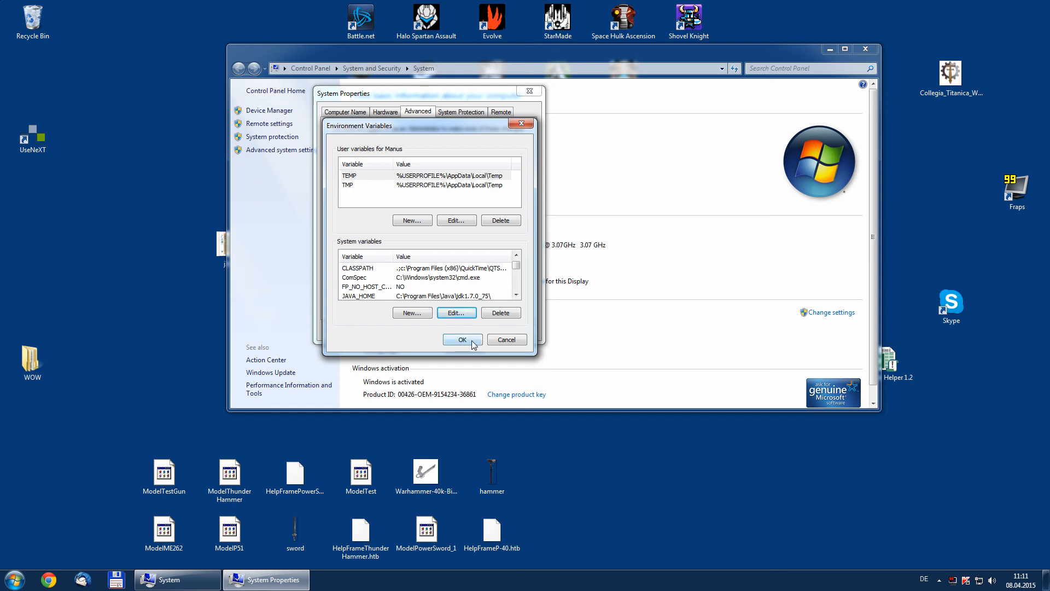
Step: Confirm and close Environment Variables and System Properties, then show the Start menu's shutdown options
{"action": "left_click", "coordinate": [462, 339]}
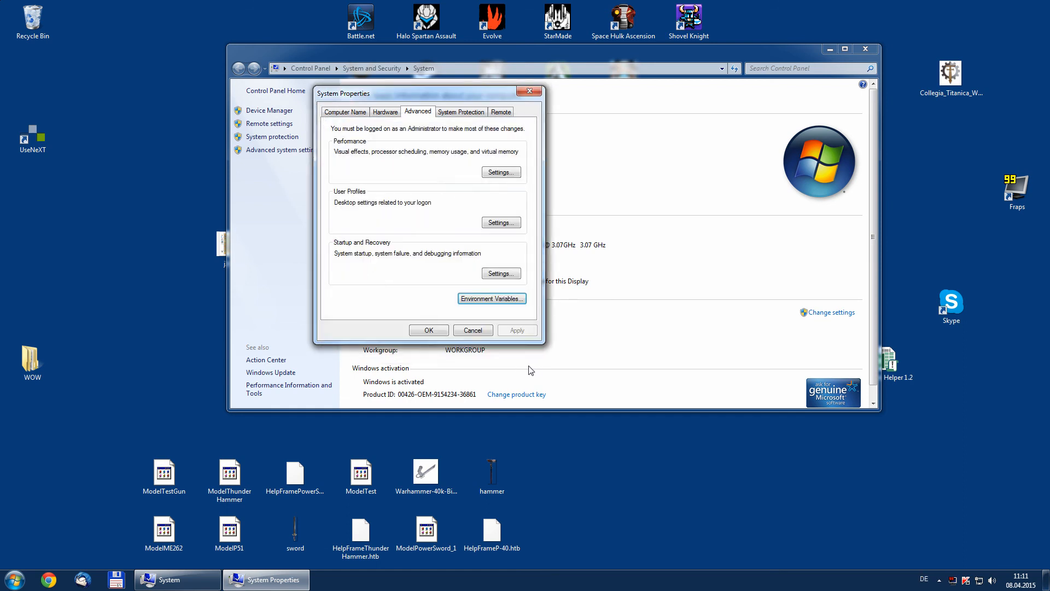
{"action": "left_click", "coordinate": [472, 329]}
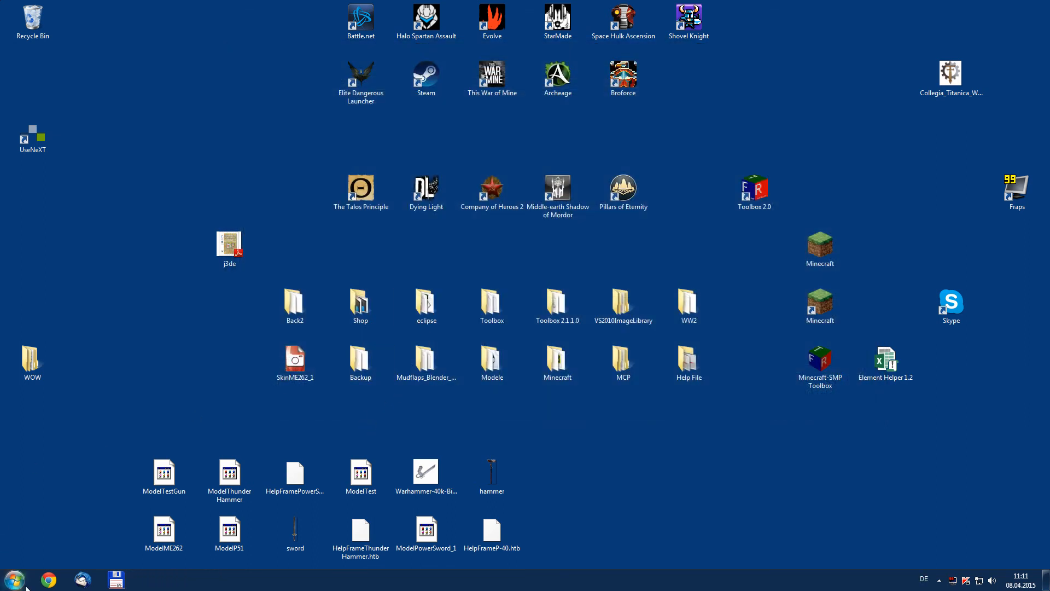
{"action": "left_click", "coordinate": [13, 579]}
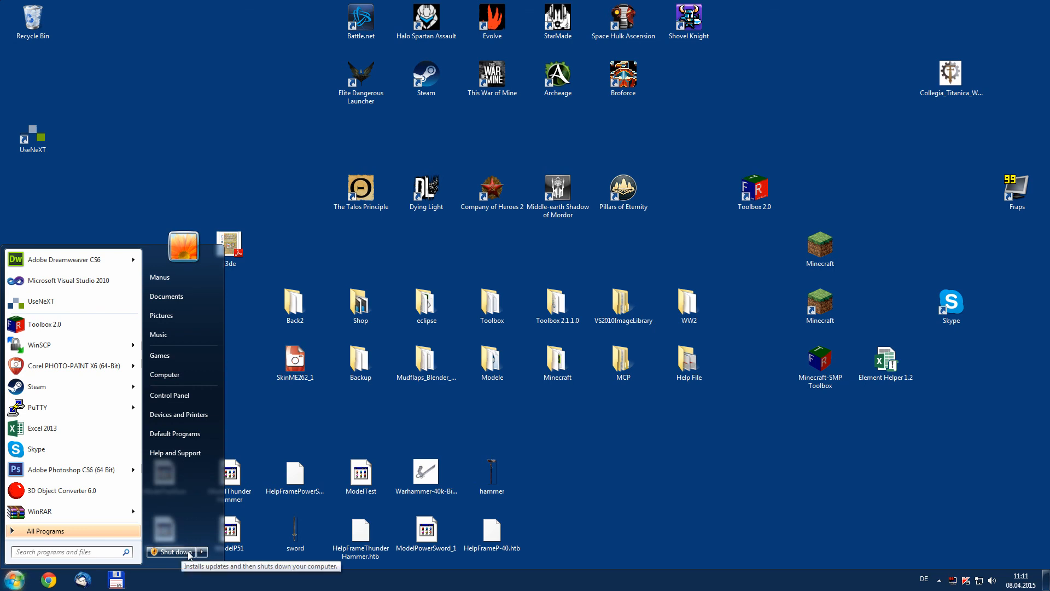
{"action": "left_click", "coordinate": [201, 552]}
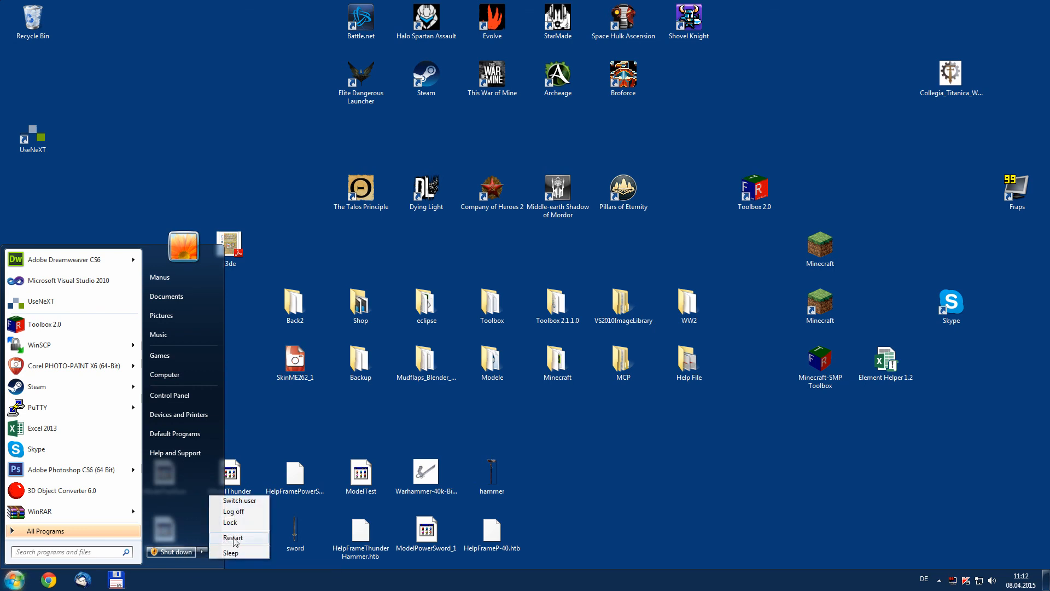